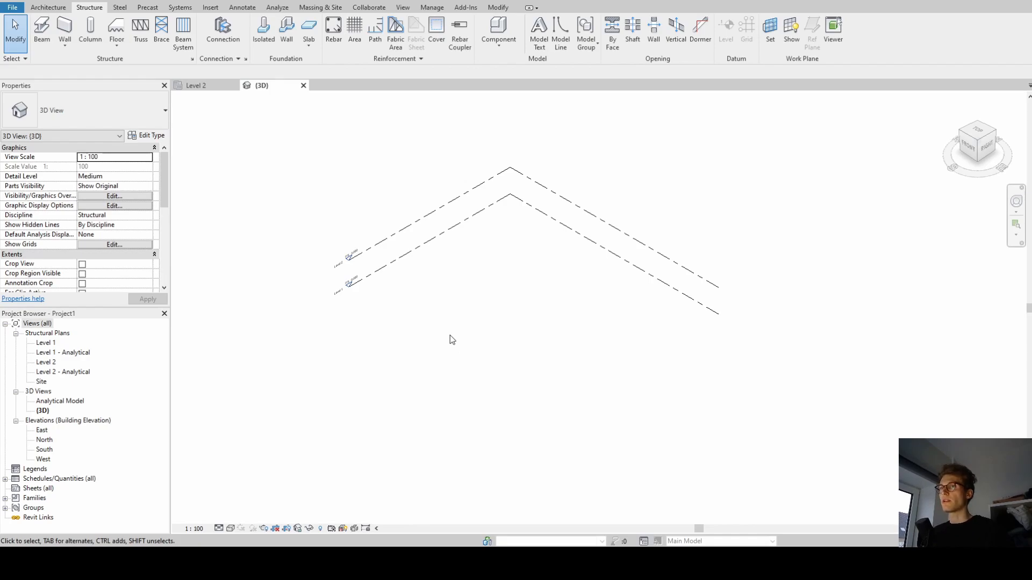
pyautogui.moveTo(468, 330)
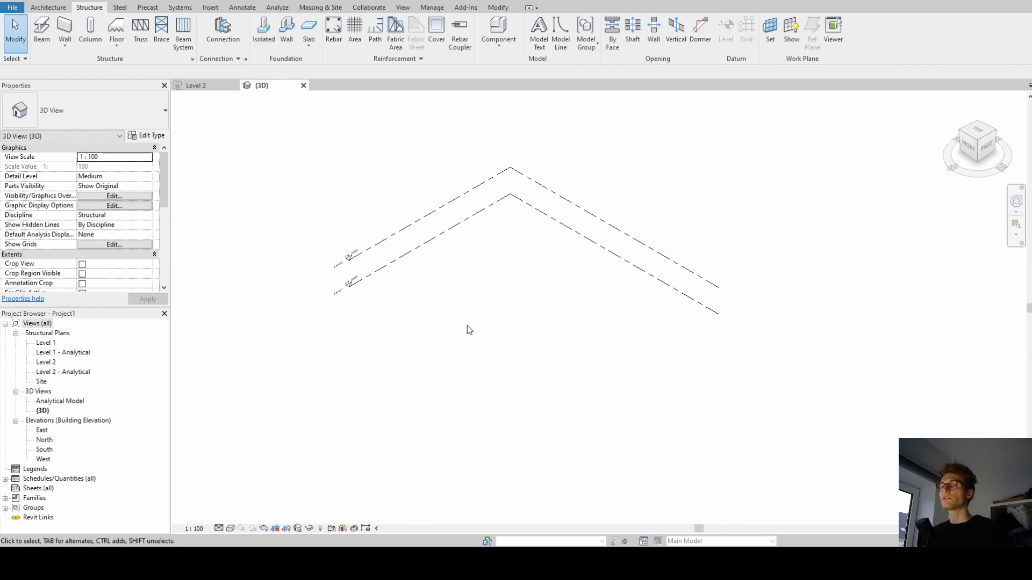
pyautogui.moveTo(512, 279)
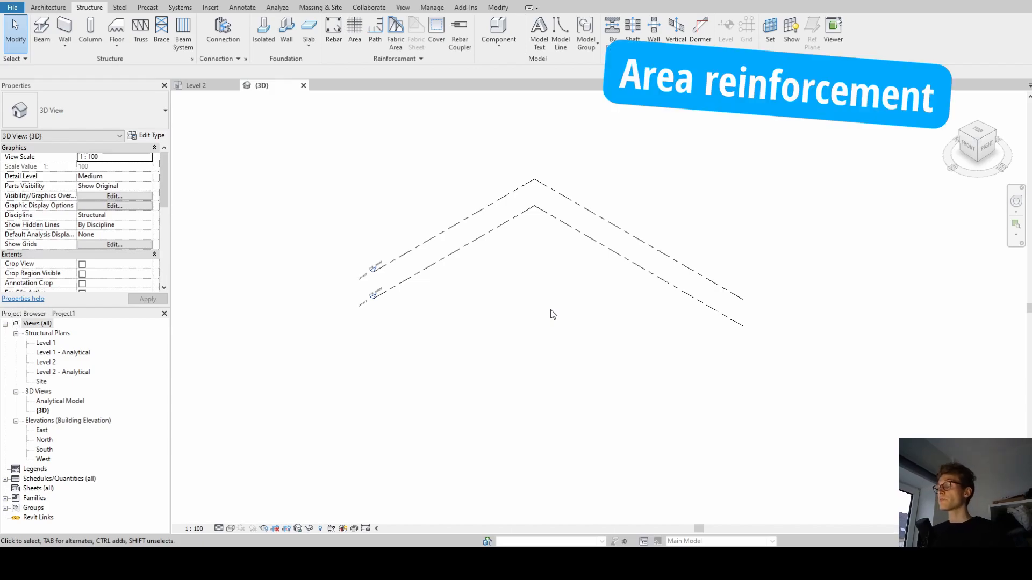
pyautogui.moveTo(429, 171)
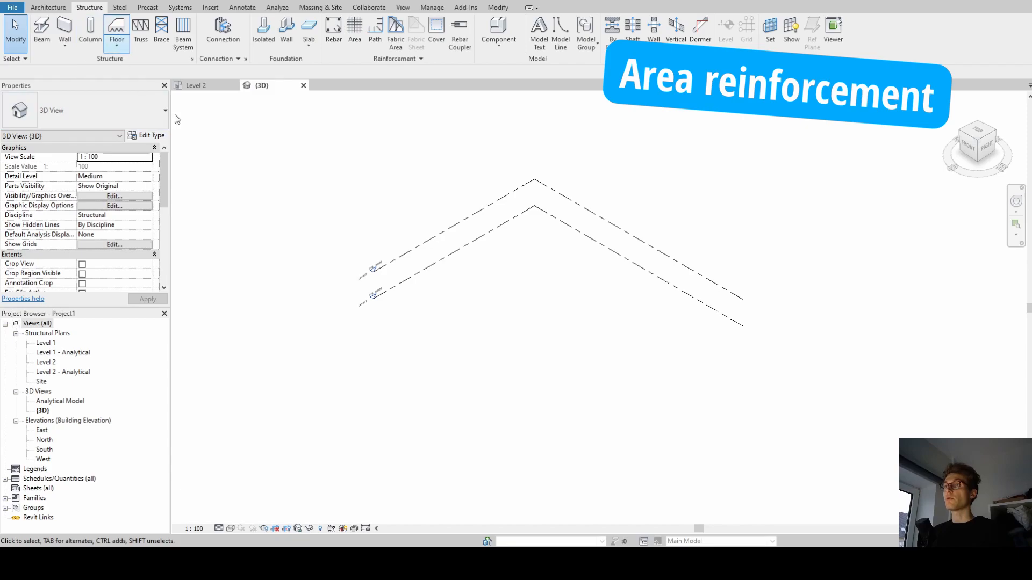
# Sketch a 10000 x 12000 mm rectangular structural floor boundary on the plan view
pyautogui.click(195, 85)
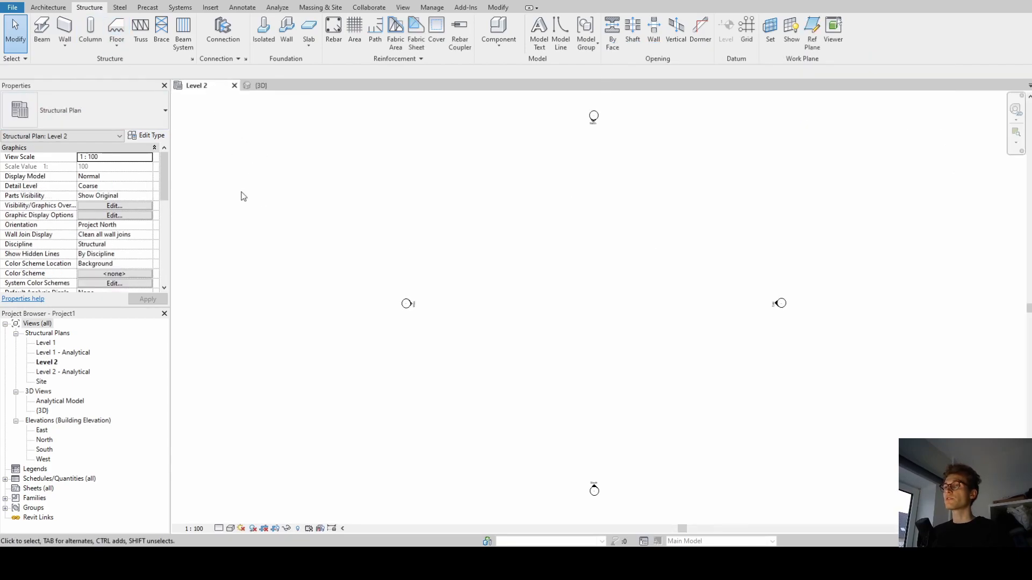
pyautogui.moveTo(83, 353)
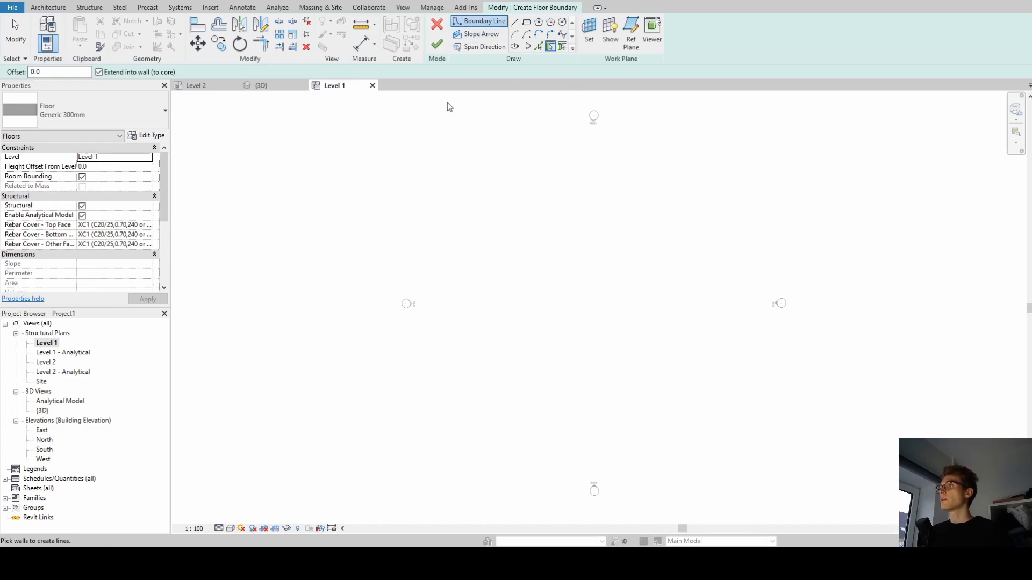
pyautogui.moveTo(527, 23)
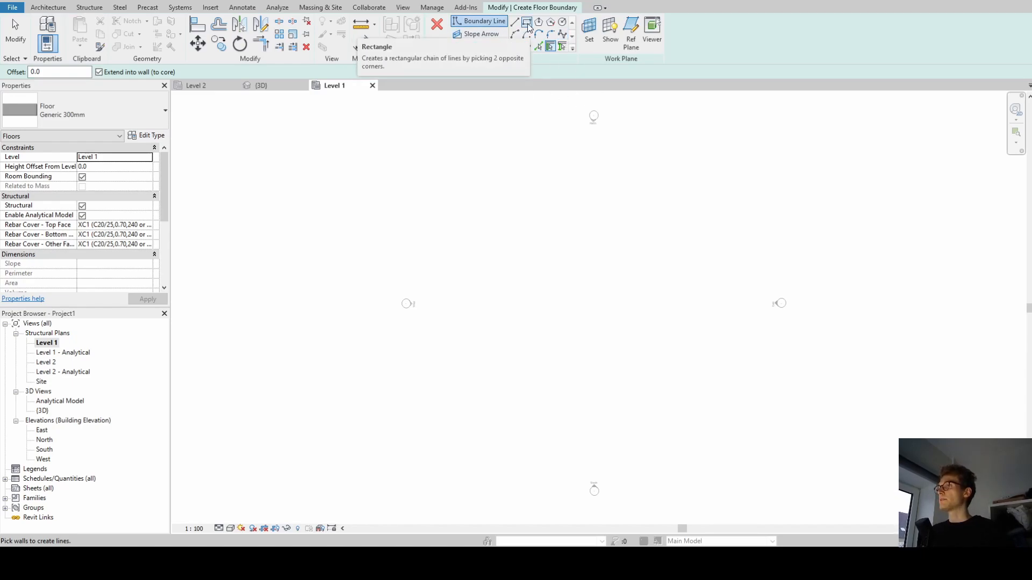
pyautogui.click(527, 23)
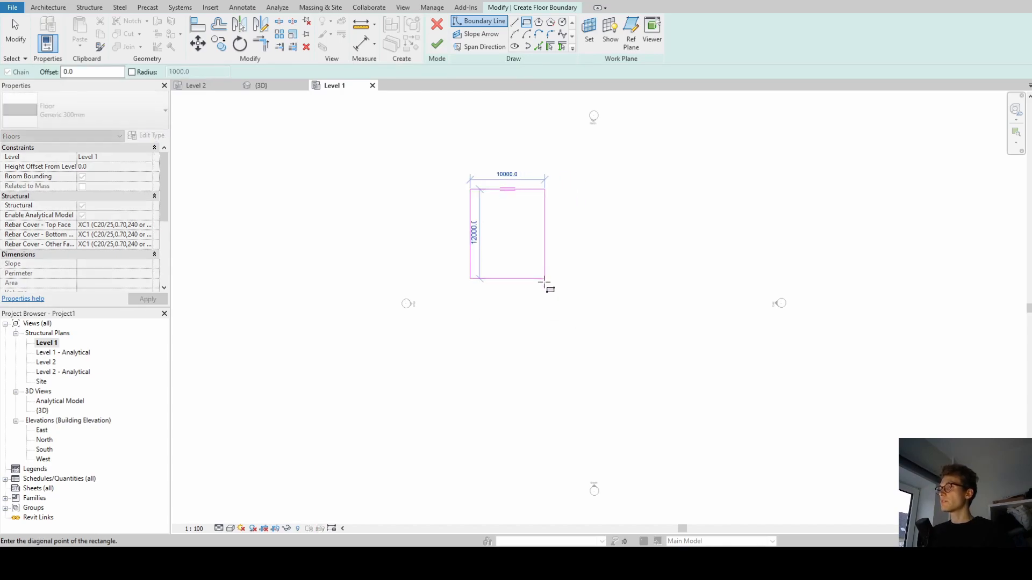
pyautogui.click(544, 286)
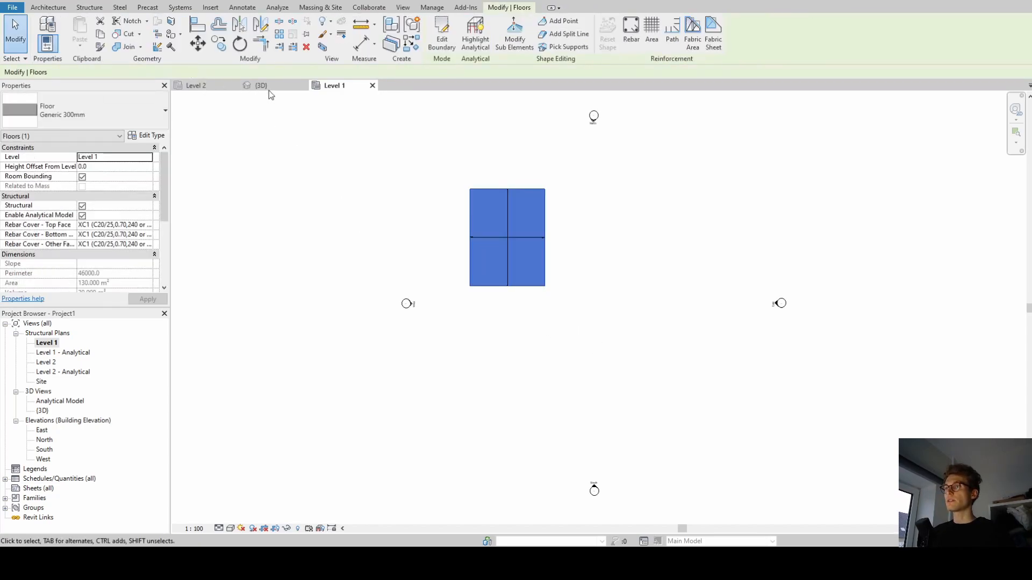
# In the 3D view, change the slab to Insitu Concrete 225mm and show it in Wireframe
pyautogui.click(260, 85)
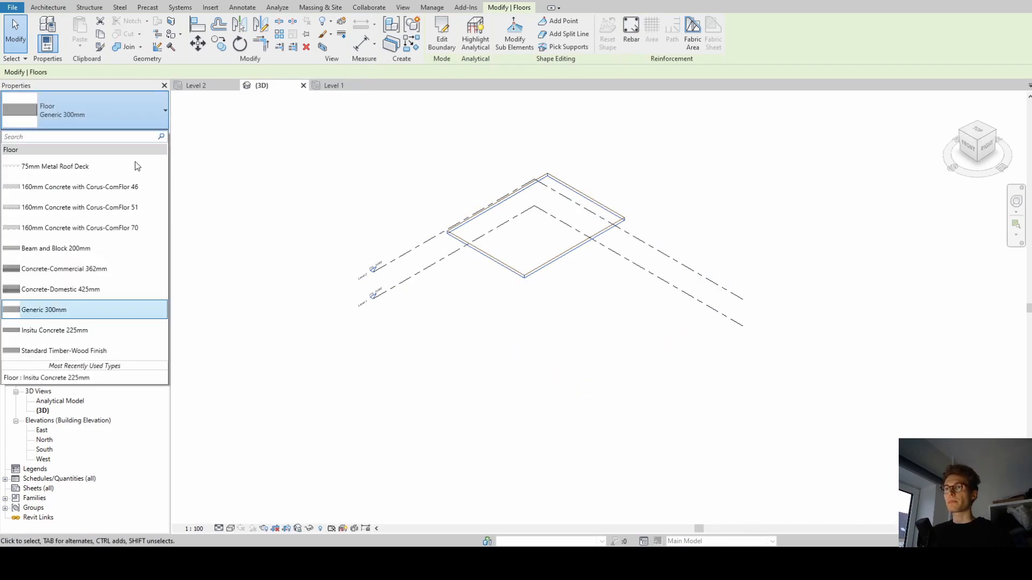
pyautogui.moveTo(54, 329)
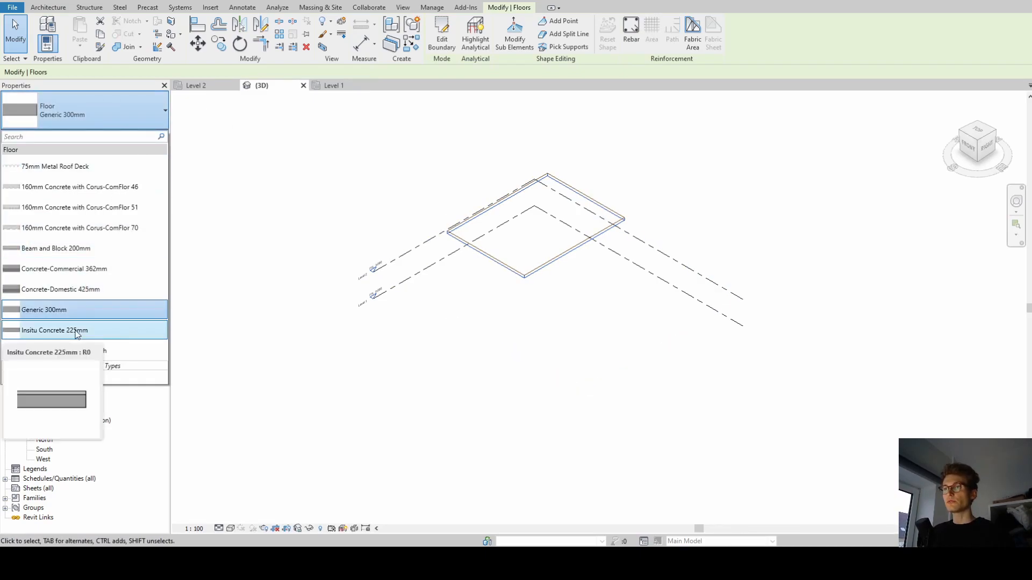
pyautogui.click(54, 329)
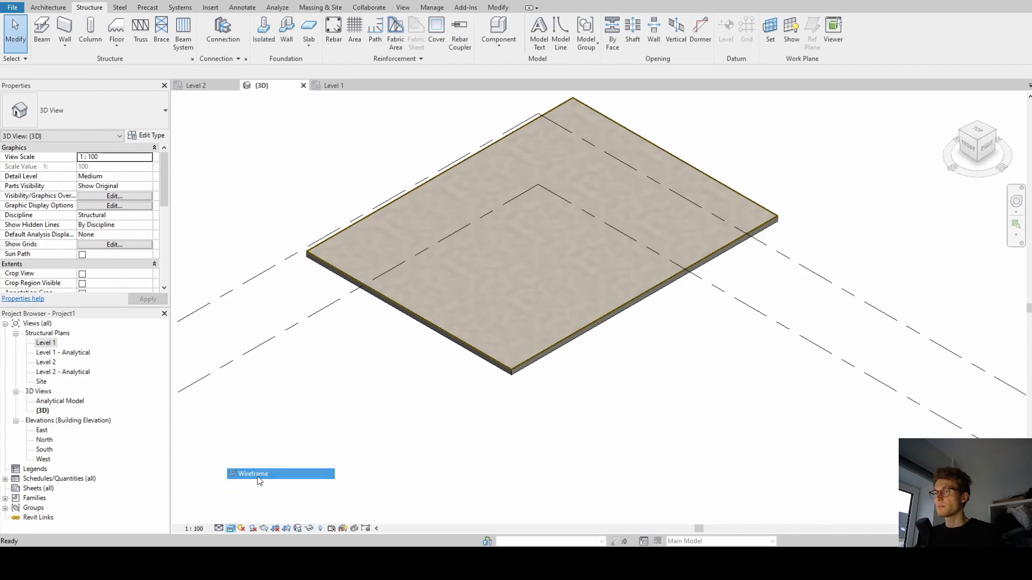
pyautogui.click(254, 474)
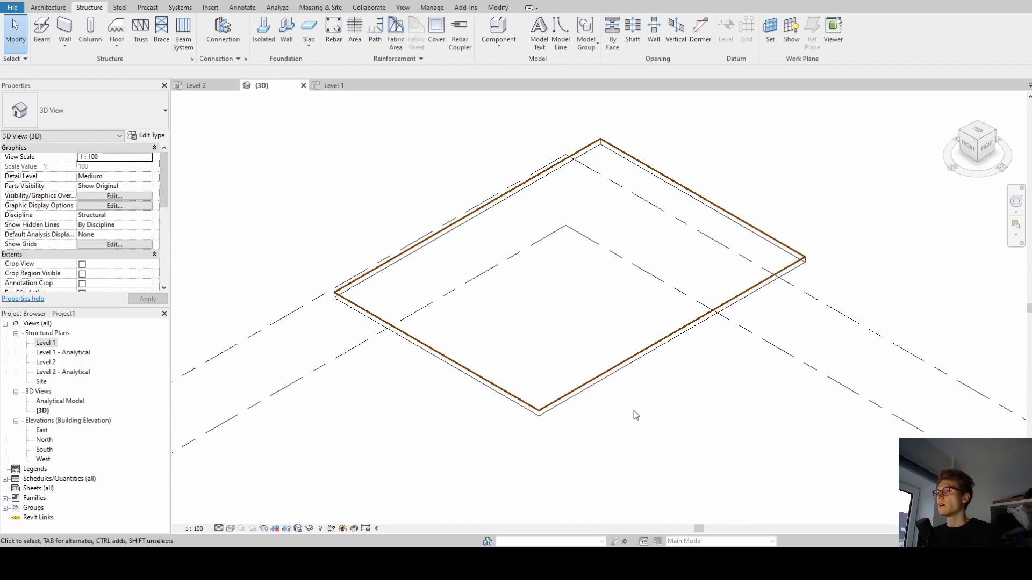
pyautogui.click(353, 31)
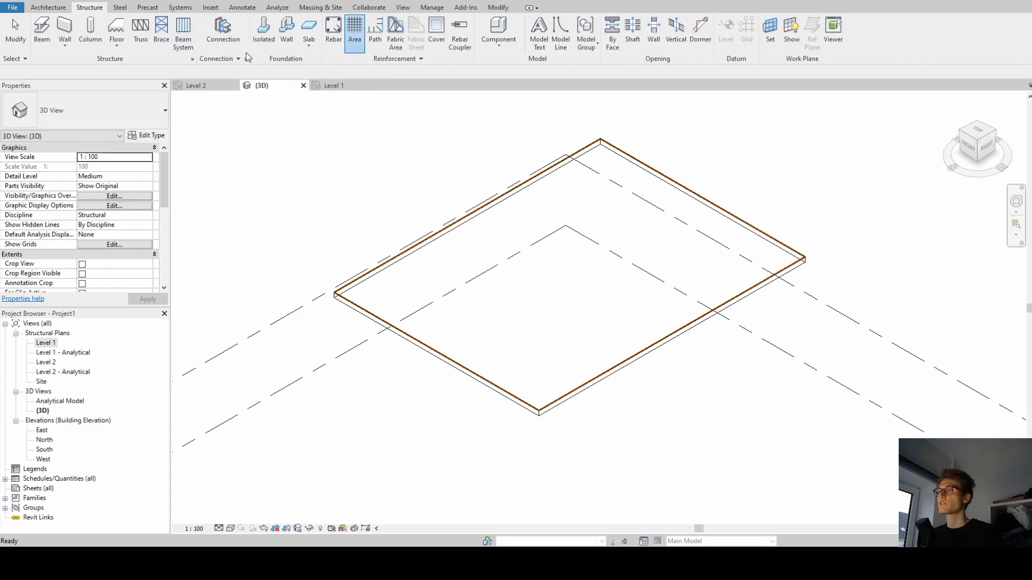
# Start Area Reinforcement on the slab, accept the hooks warning and generate a boundary from the slab edges
pyautogui.click(353, 31)
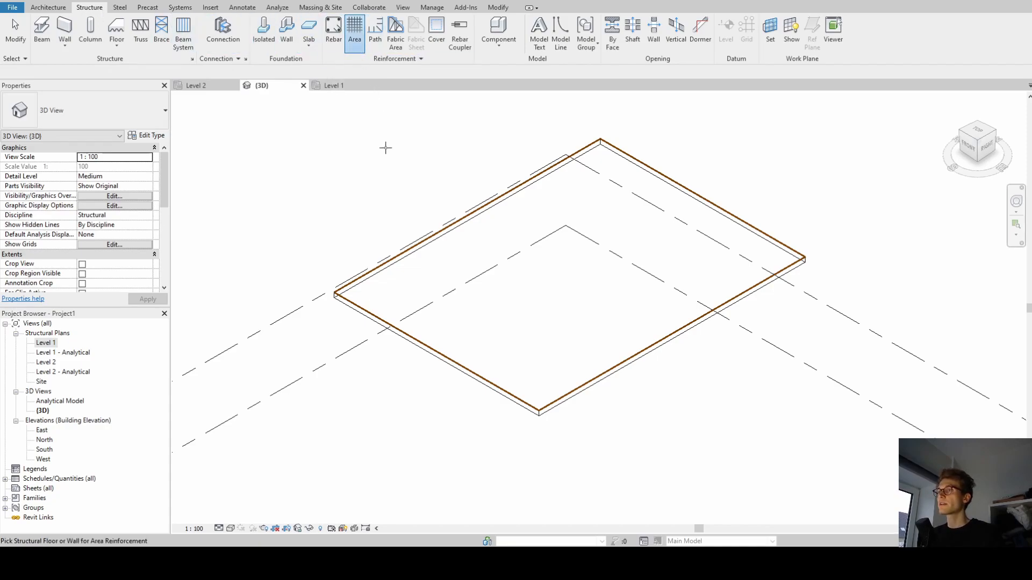
pyautogui.moveTo(378, 165)
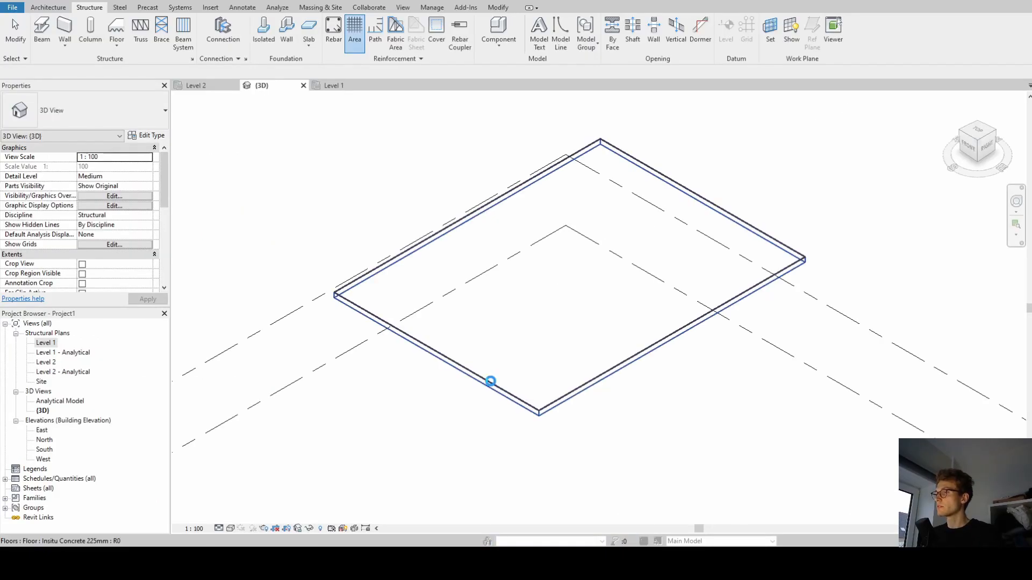
pyautogui.click(333, 30)
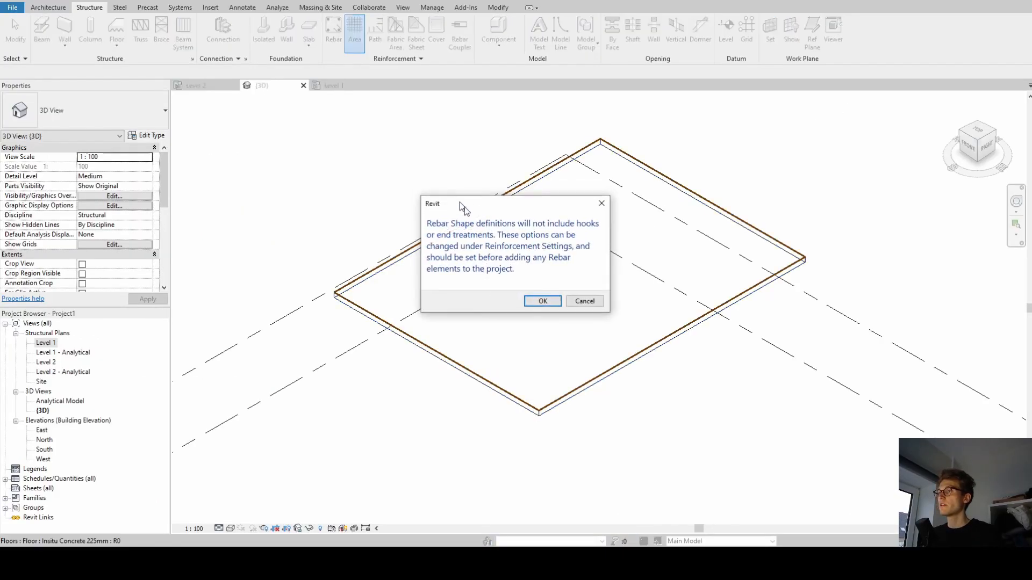
pyautogui.moveTo(464, 209); pyautogui.dragTo(480, 187)
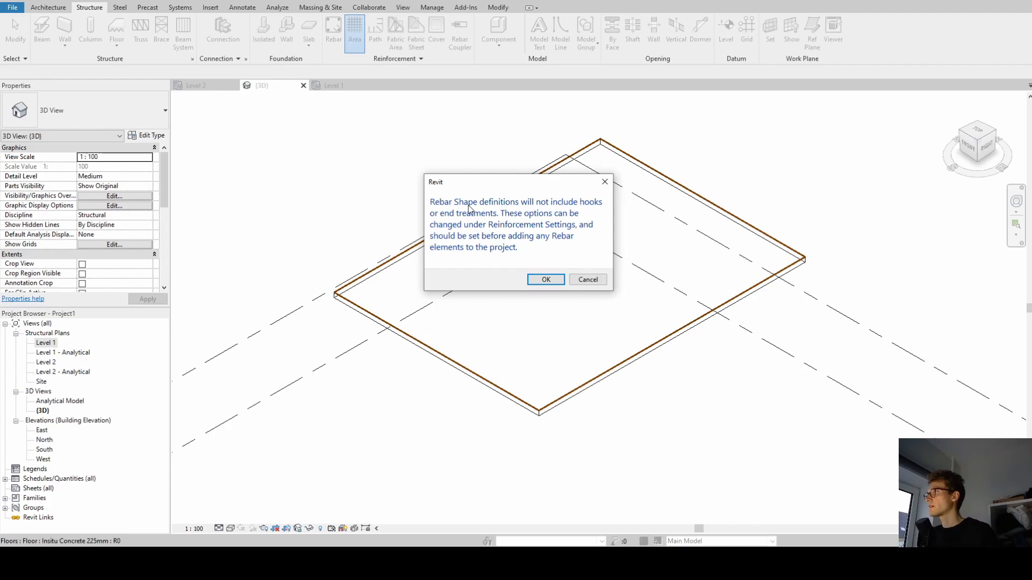
pyautogui.moveTo(475, 222)
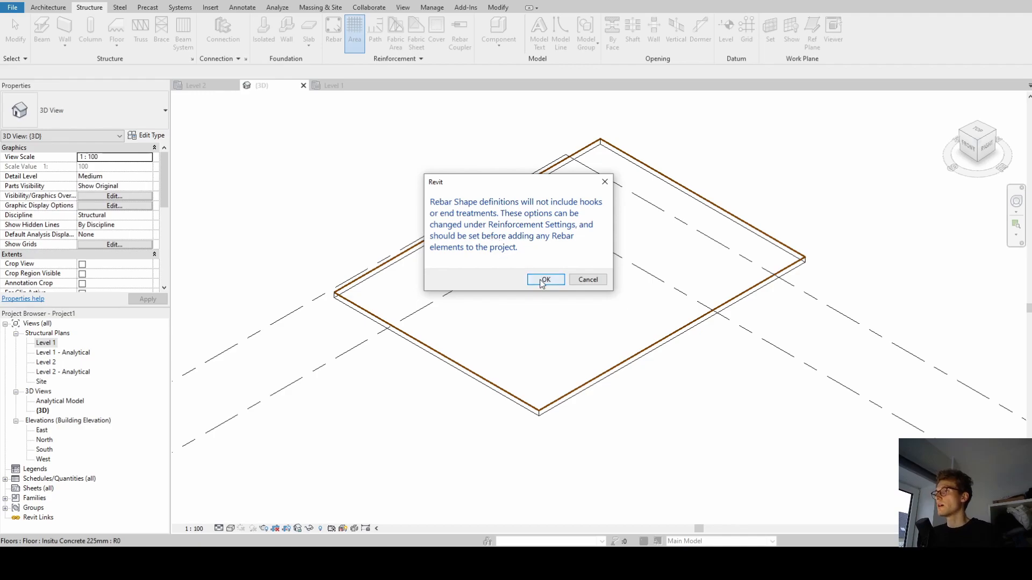
pyautogui.click(546, 280)
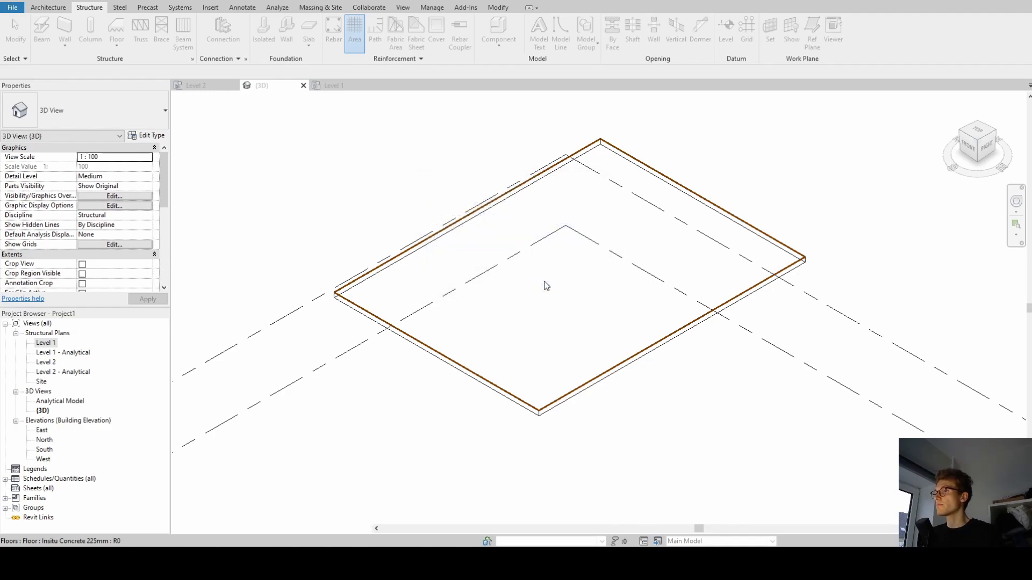
pyautogui.click(353, 31)
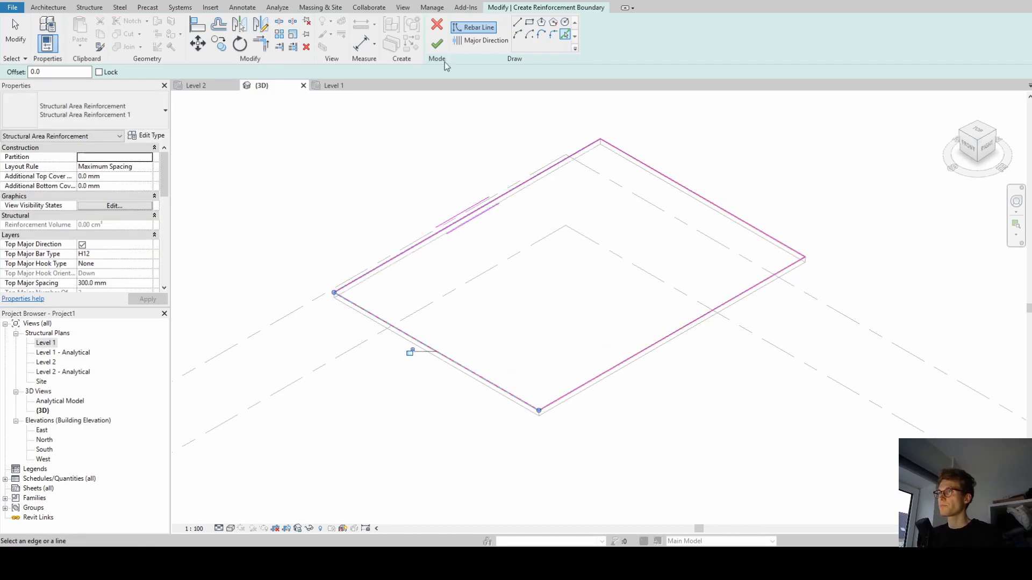
# Finish the reinforcement boundary and select the resulting Structural Area Reinforcement system
pyautogui.click(436, 43)
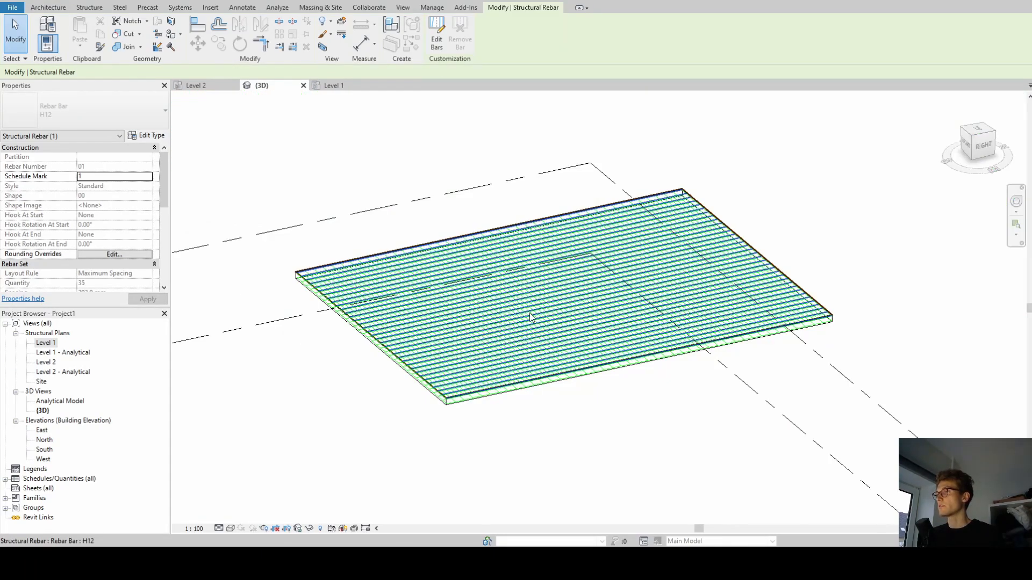
pyautogui.moveTo(604, 300)
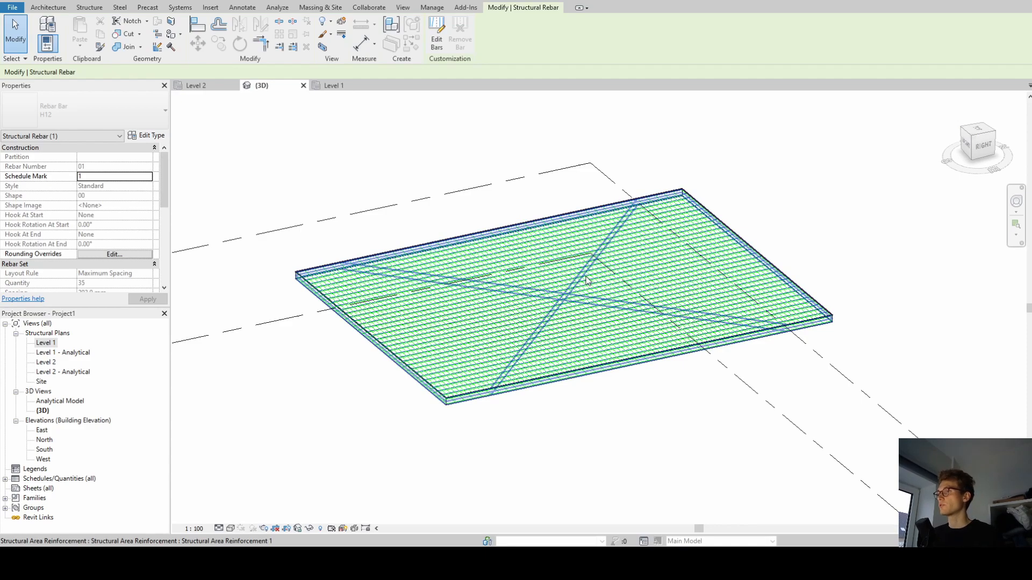
pyautogui.click(585, 280)
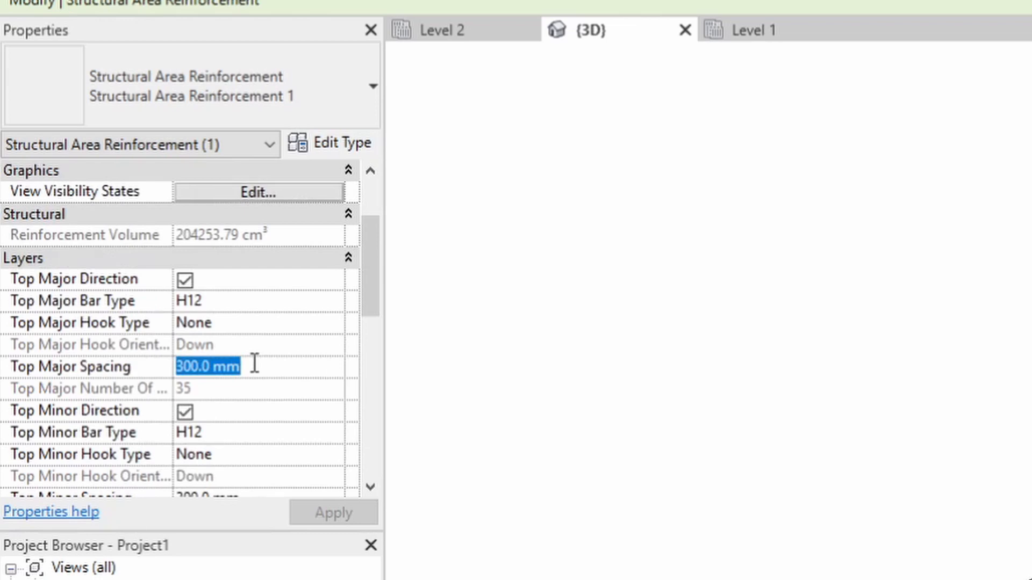
# Adjust layer spacings in Properties, widening the bottom bar spacing to 5000 mm, then review the bars
pyautogui.write('600.0 mm')
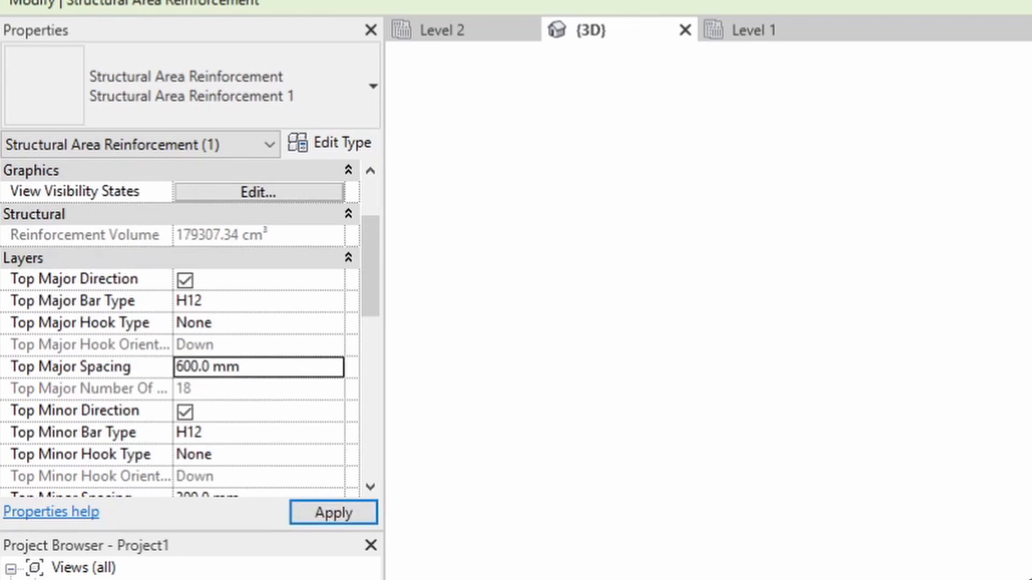
pyautogui.click(333, 513)
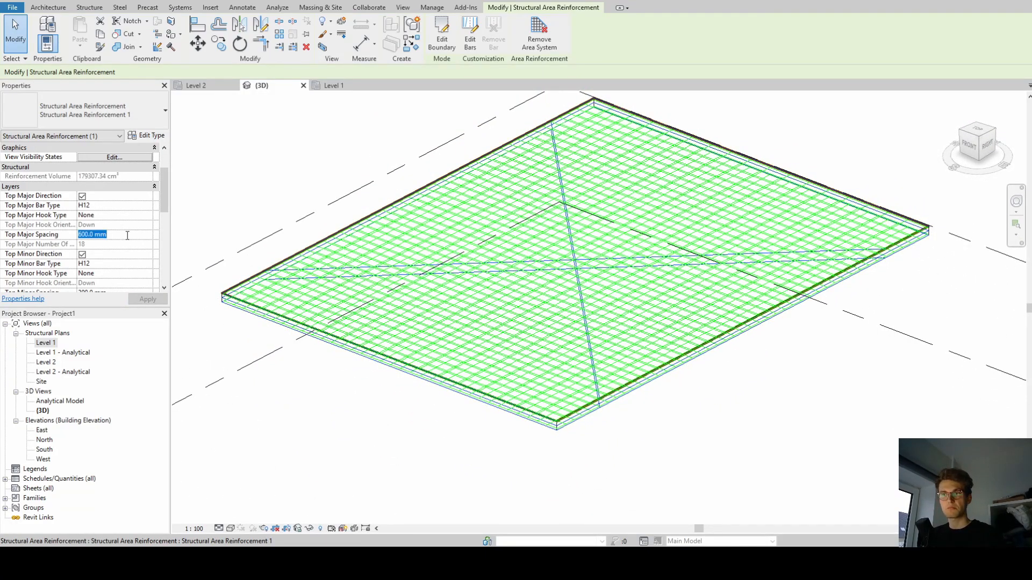
pyautogui.write('2m')
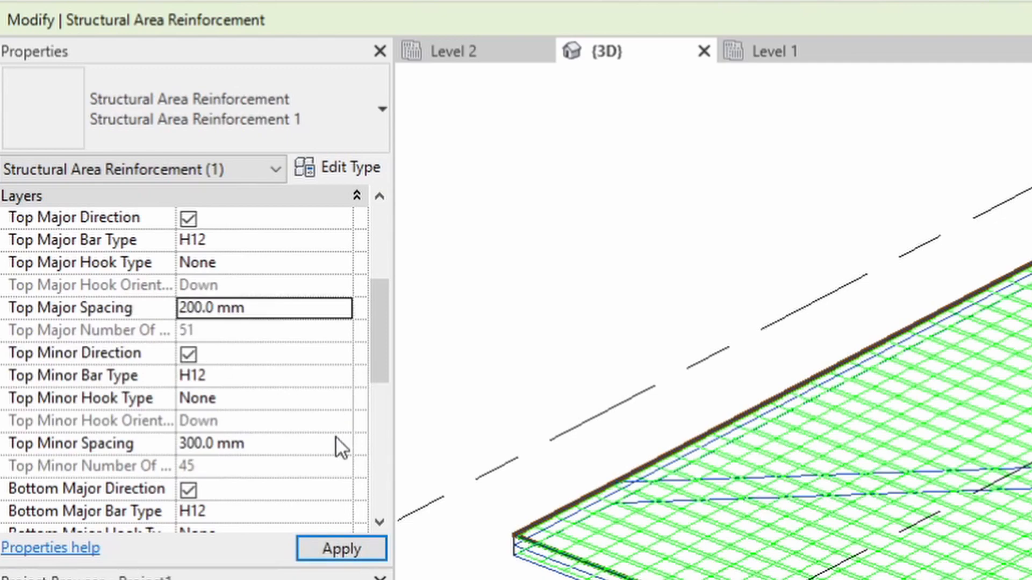
pyautogui.write('5')
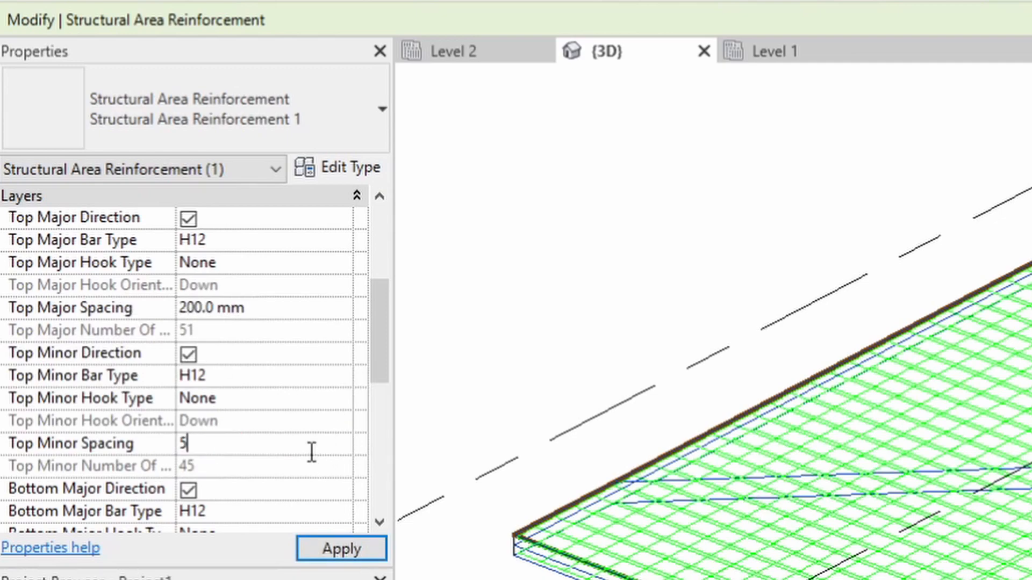
pyautogui.write('5000.0 mm')
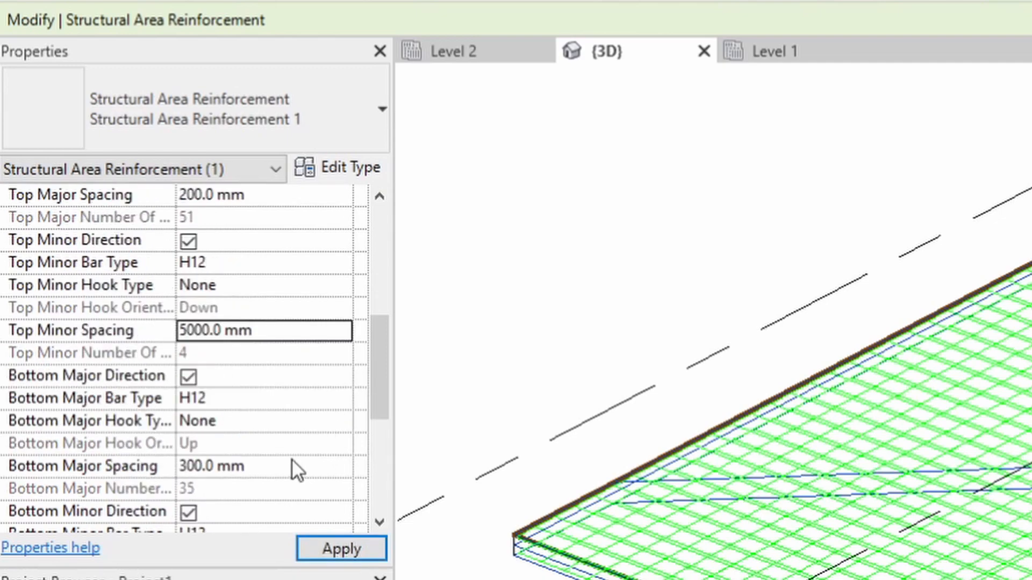
pyautogui.write('5m')
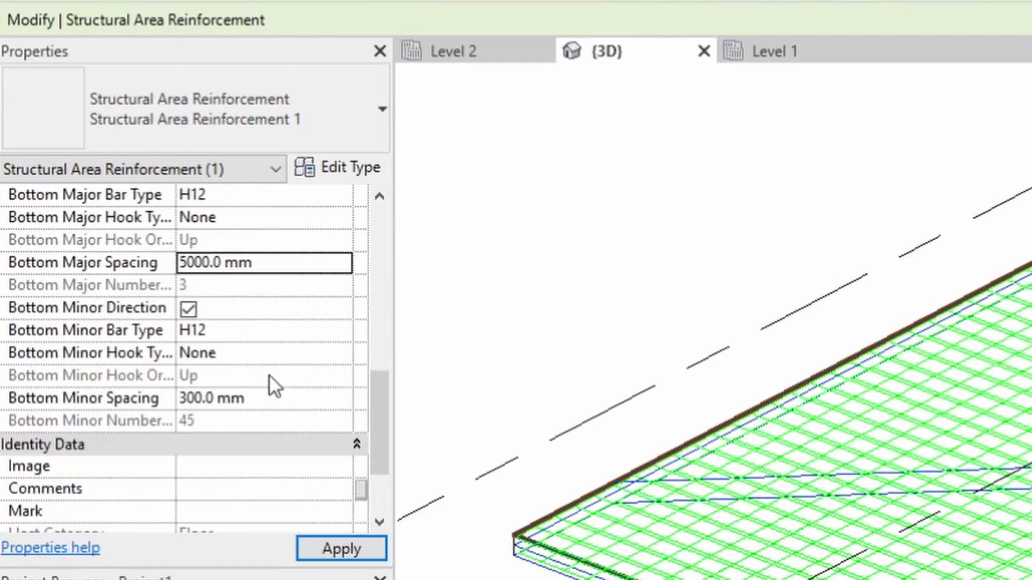
pyautogui.write('5')
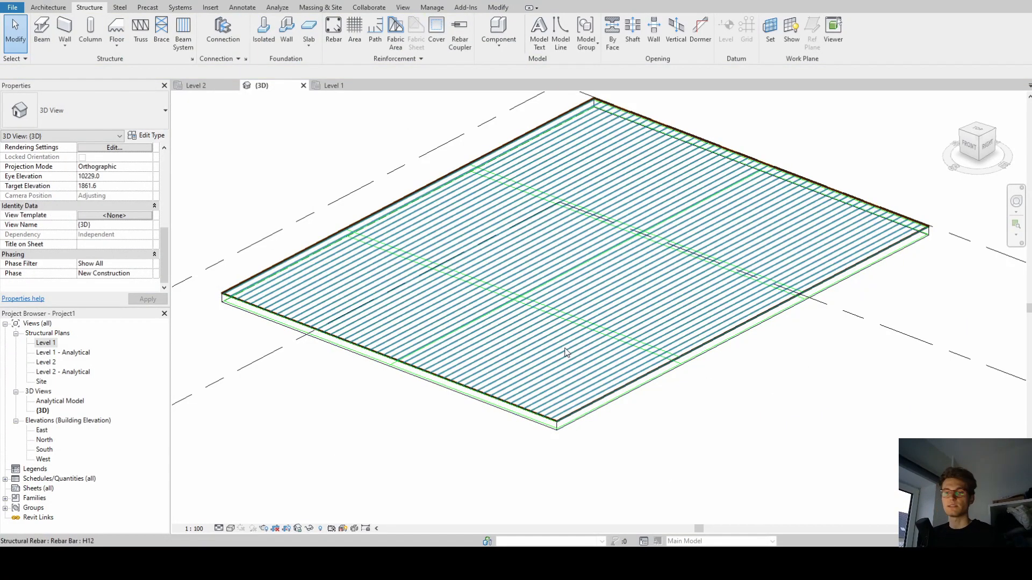
pyautogui.click(566, 353)
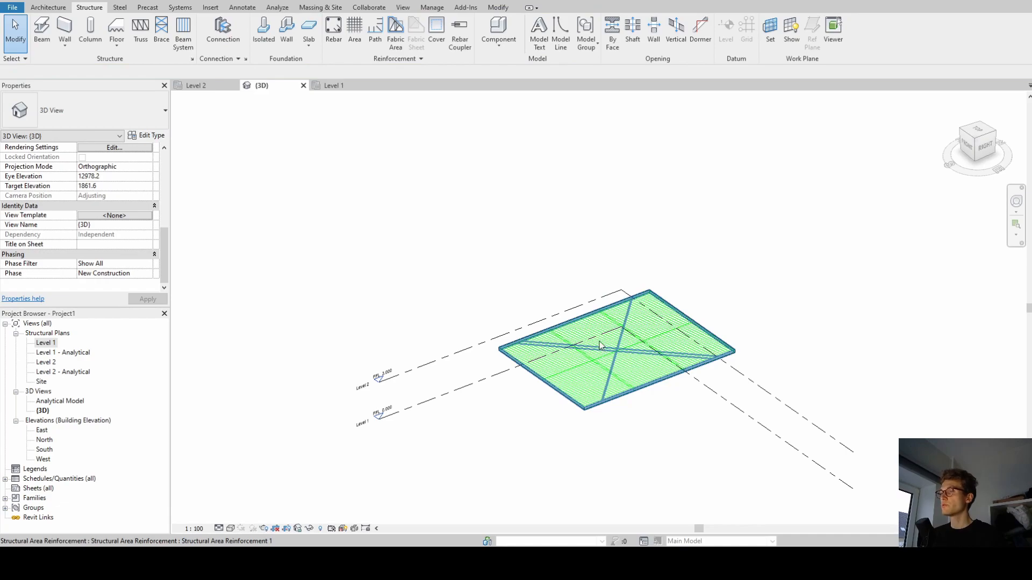
# Edit the reinforcement boundary, move one sketch edge inward across the slab and finish
pyautogui.click(600, 345)
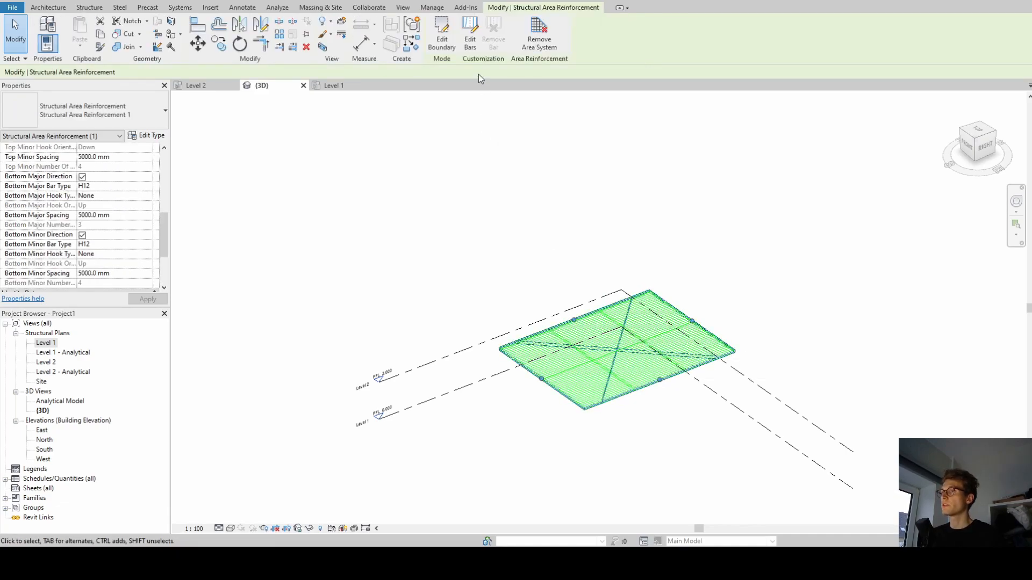
pyautogui.click(442, 34)
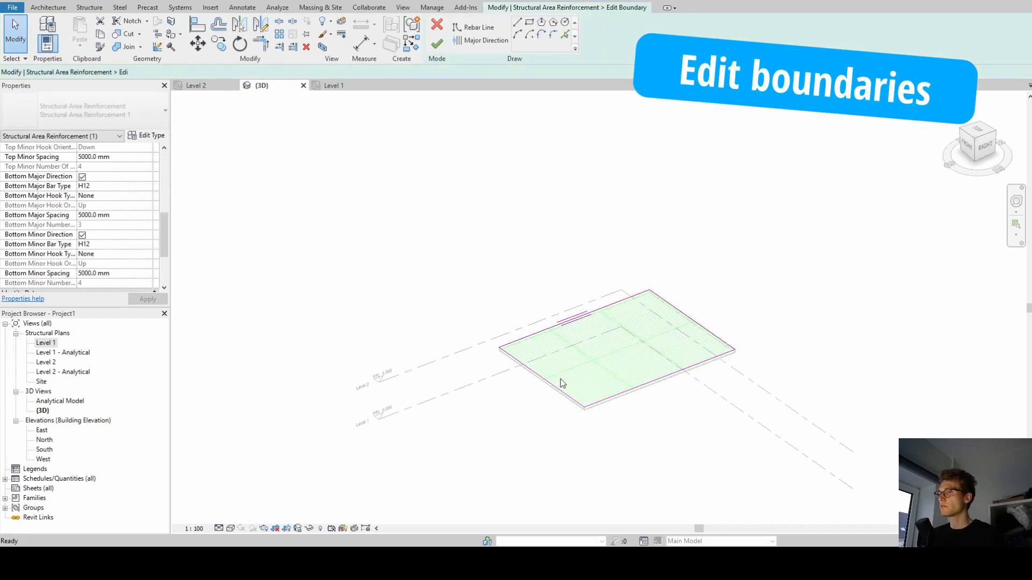
pyautogui.click(546, 359)
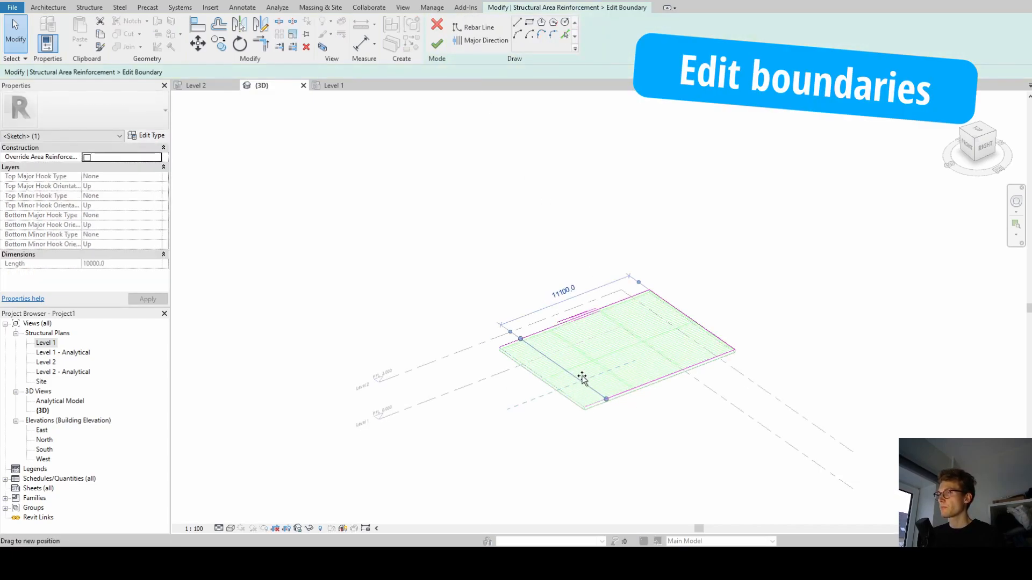
pyautogui.click(438, 44)
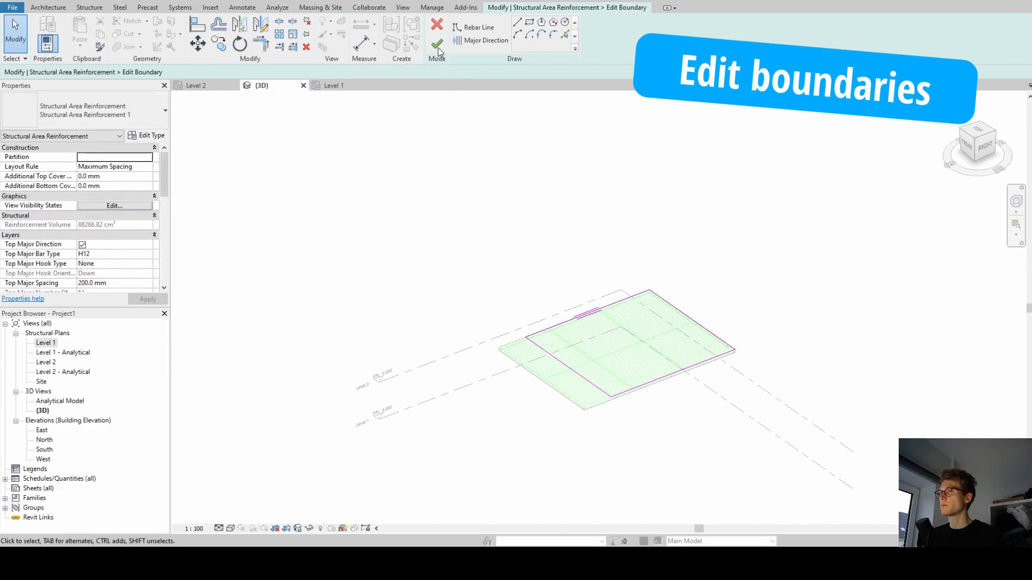
pyautogui.click(437, 45)
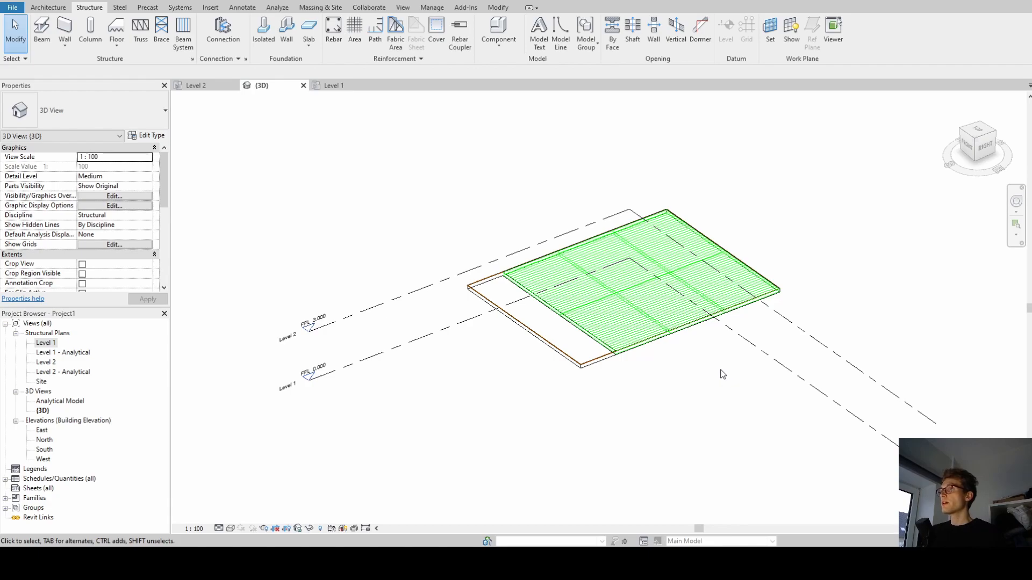
pyautogui.moveTo(558, 156)
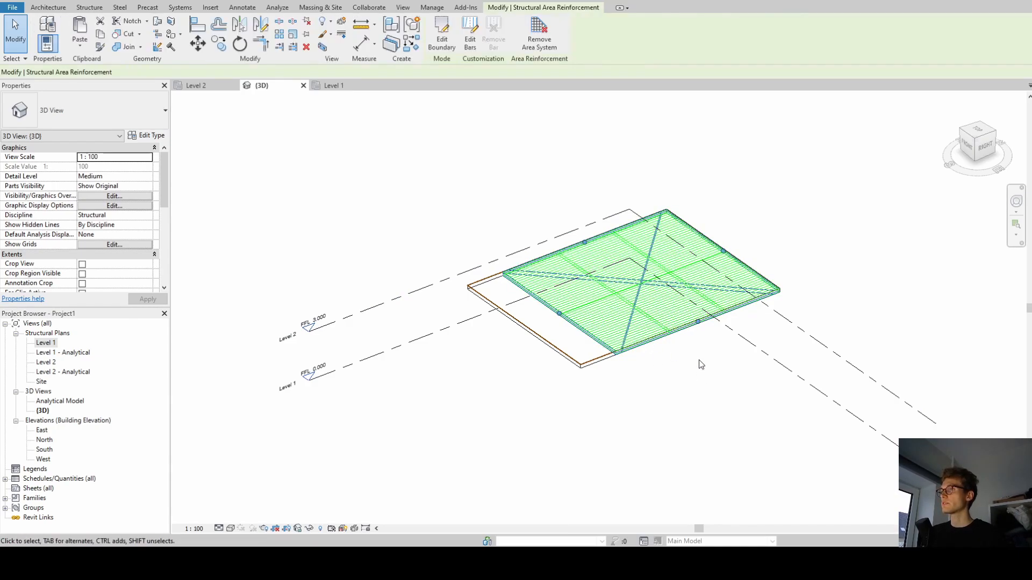
# From the Right side view, edit a bar set and remove the second top minor bar
pyautogui.click(632, 283)
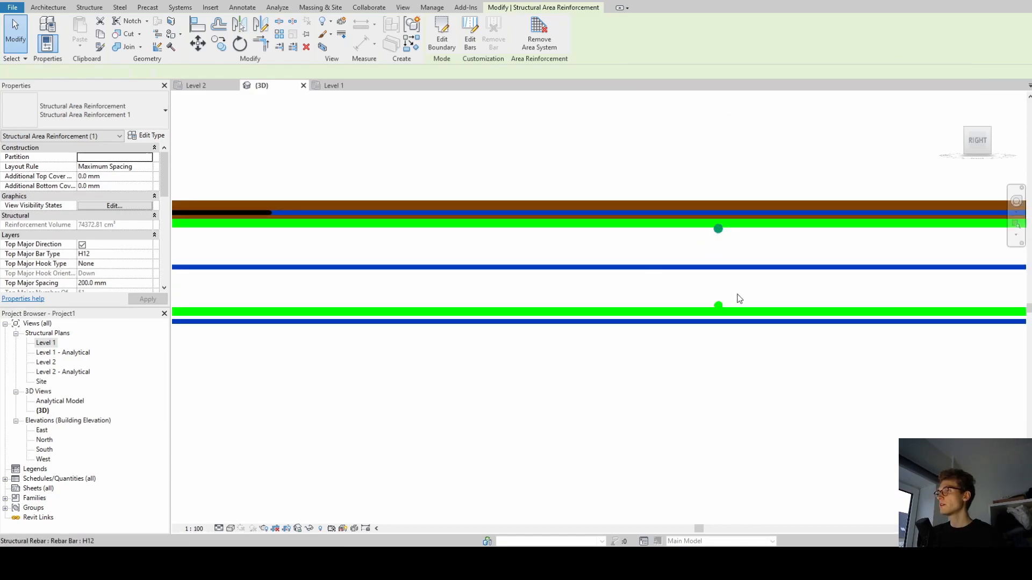
pyautogui.click(718, 228)
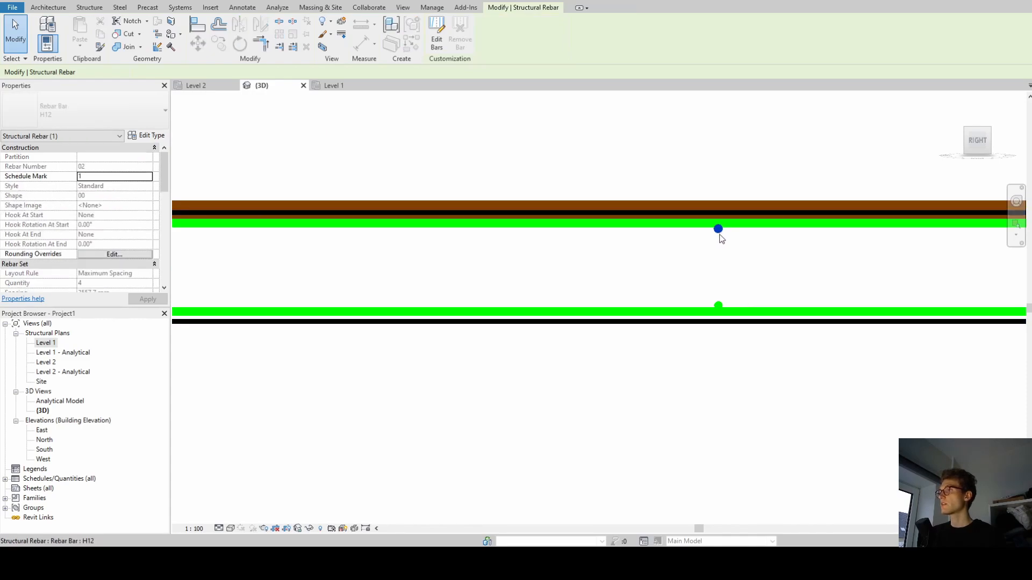
pyautogui.click(435, 30)
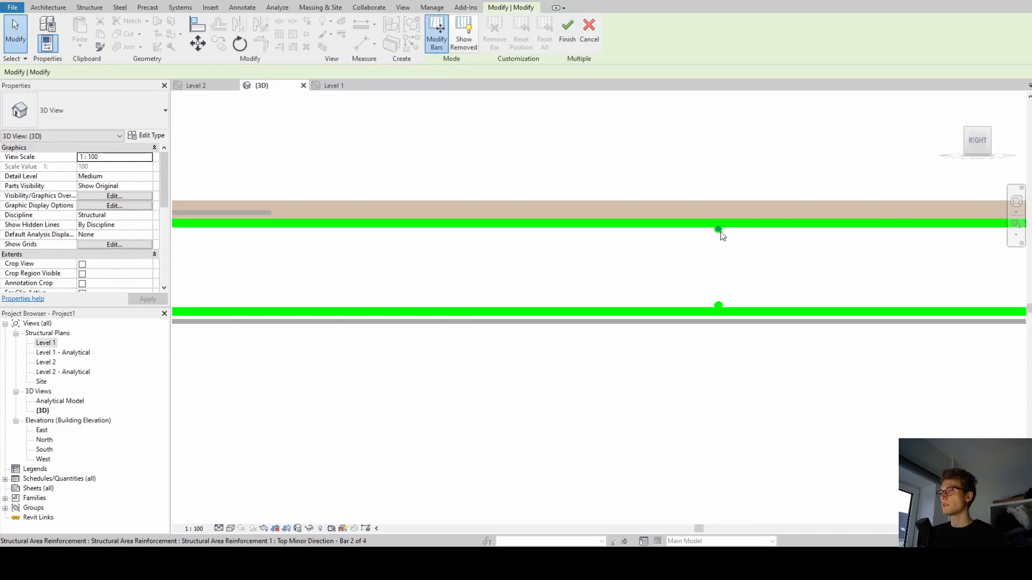
pyautogui.click(717, 224)
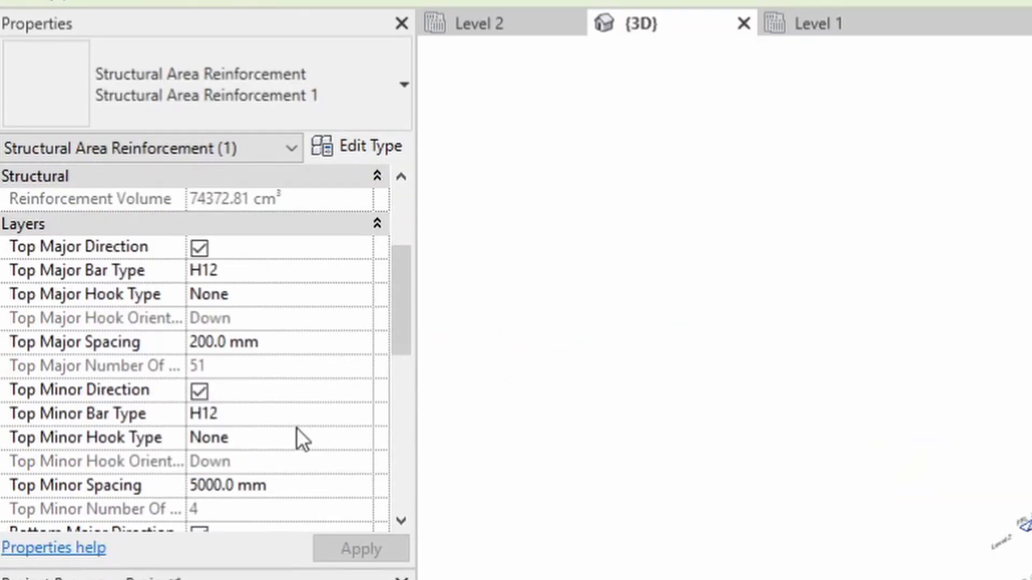
pyautogui.moveTo(322, 418)
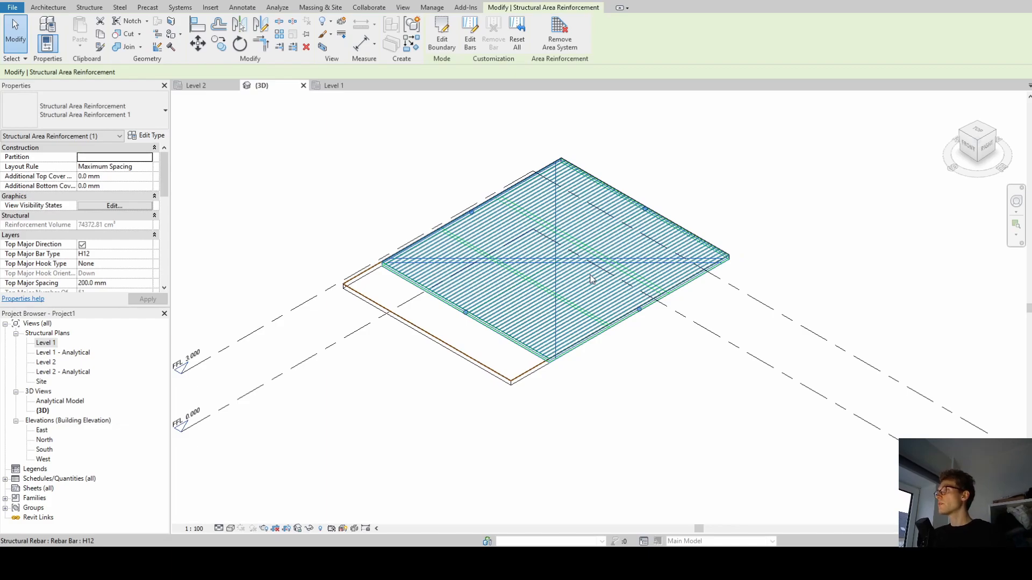
pyautogui.moveTo(590, 278)
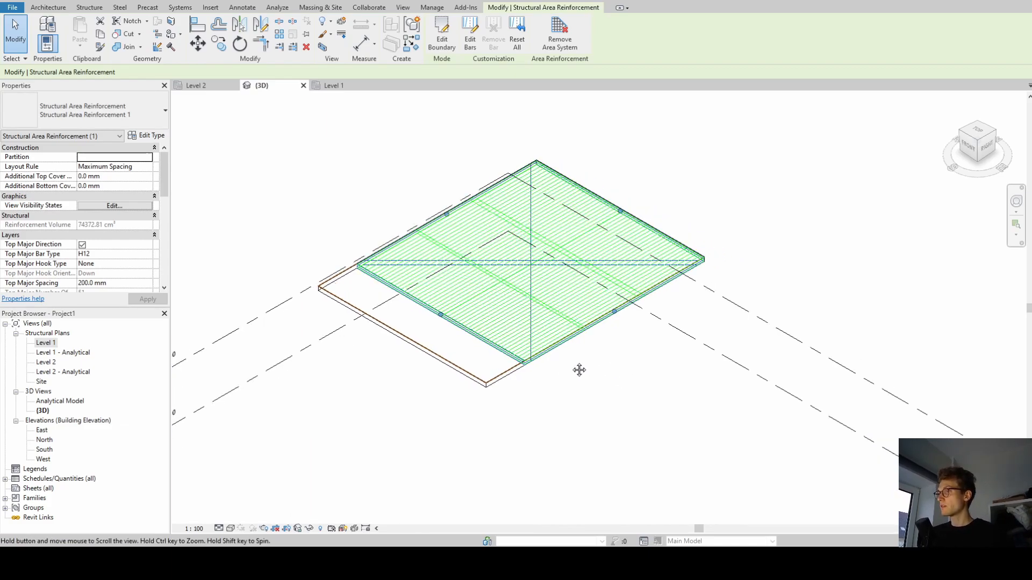
pyautogui.moveTo(579, 370); pyautogui.dragTo(525, 387)
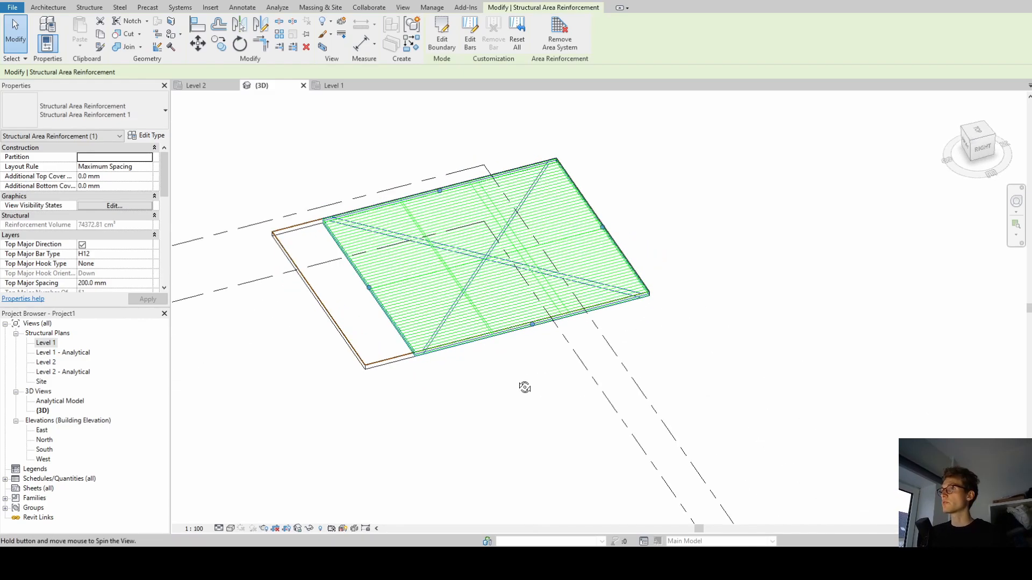
pyautogui.moveTo(525, 386); pyautogui.dragTo(619, 349)
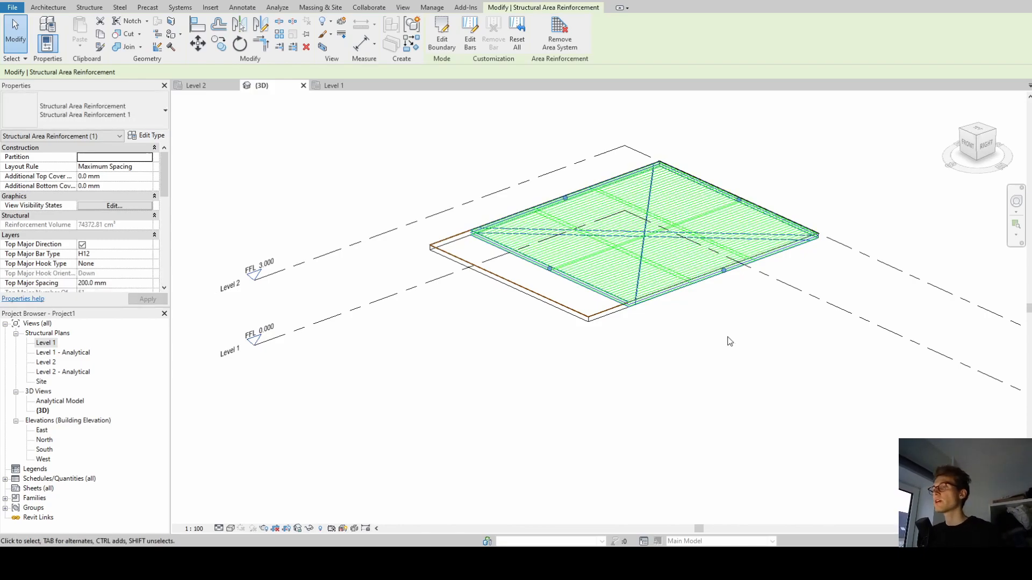
pyautogui.moveTo(670, 337)
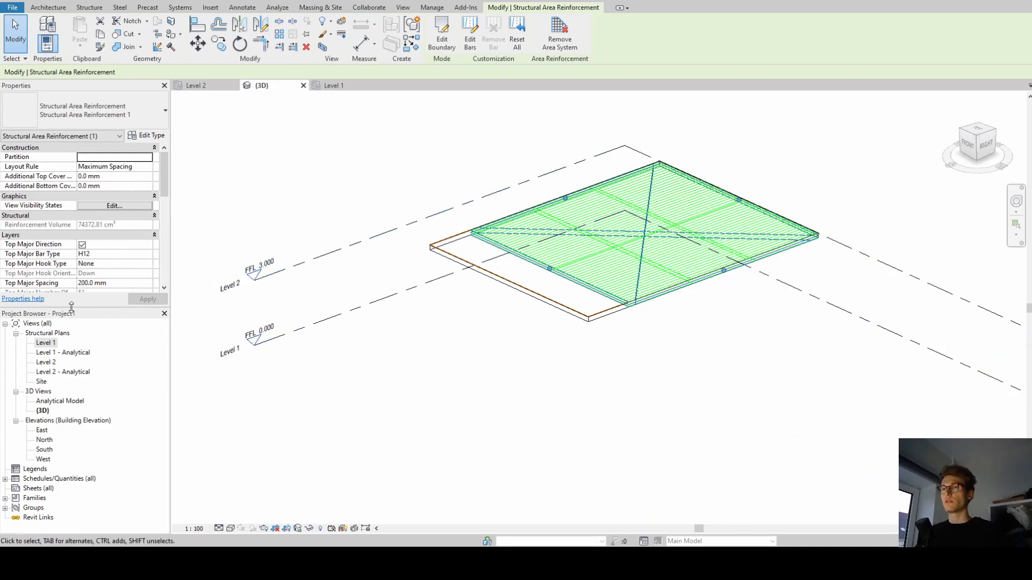
pyautogui.scroll(-3)
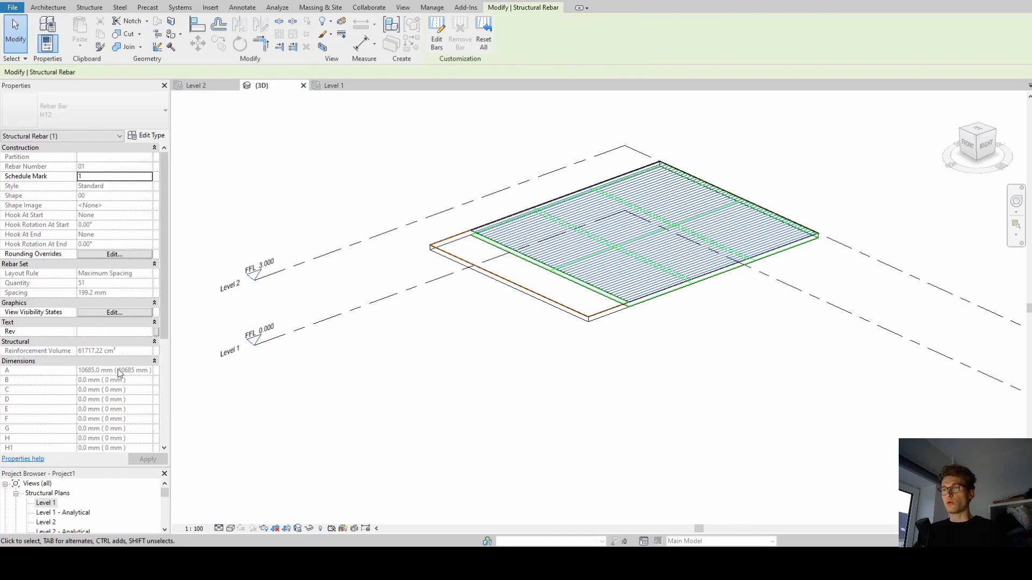
pyautogui.click(89, 7)
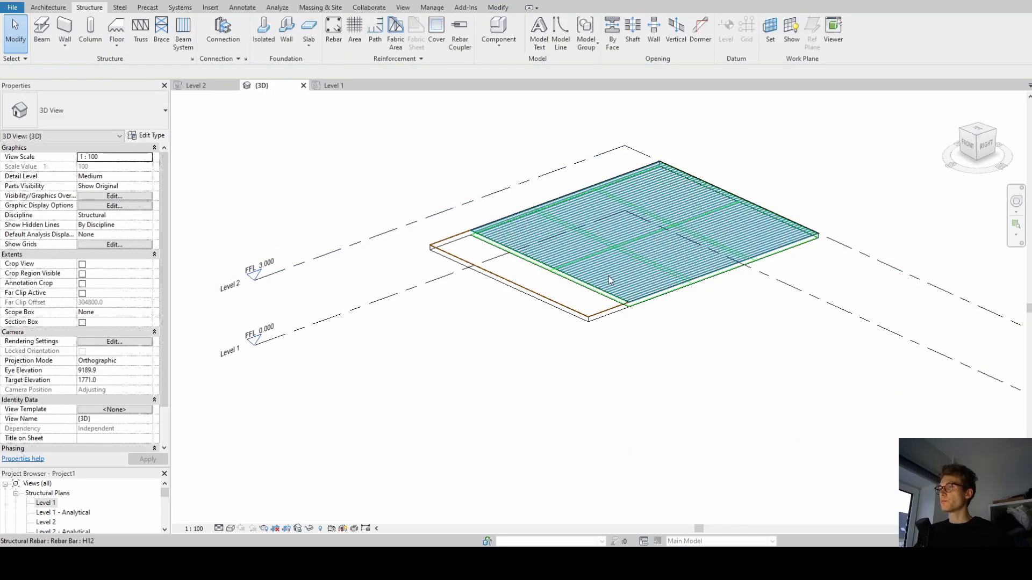
pyautogui.click(608, 279)
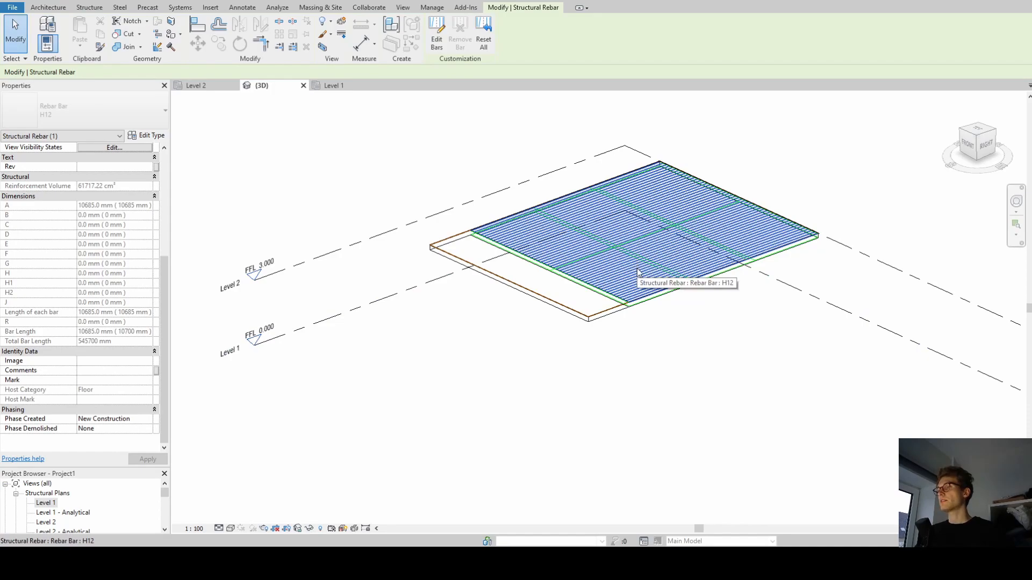
pyautogui.moveTo(559, 275)
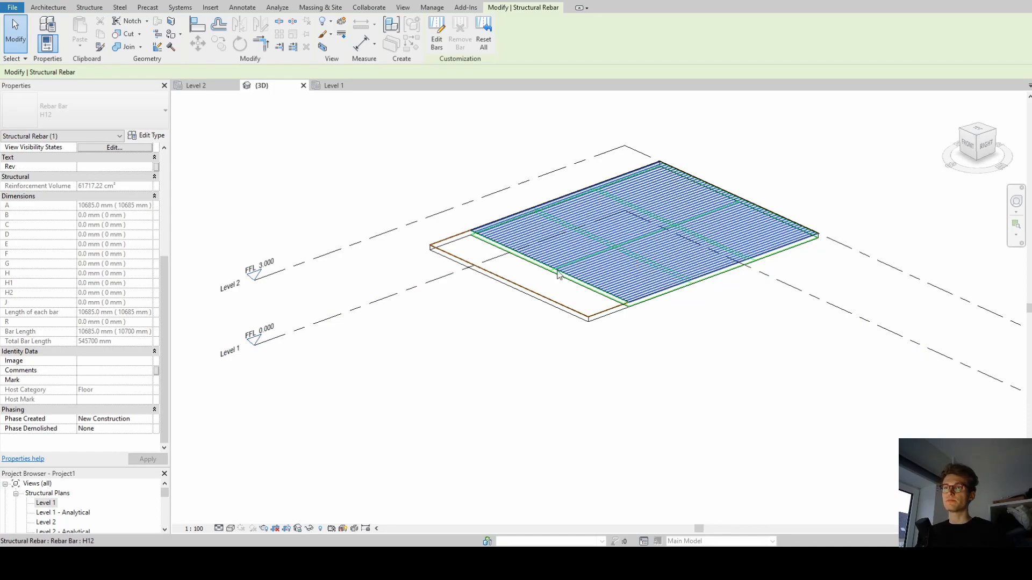
pyautogui.moveTo(664, 292)
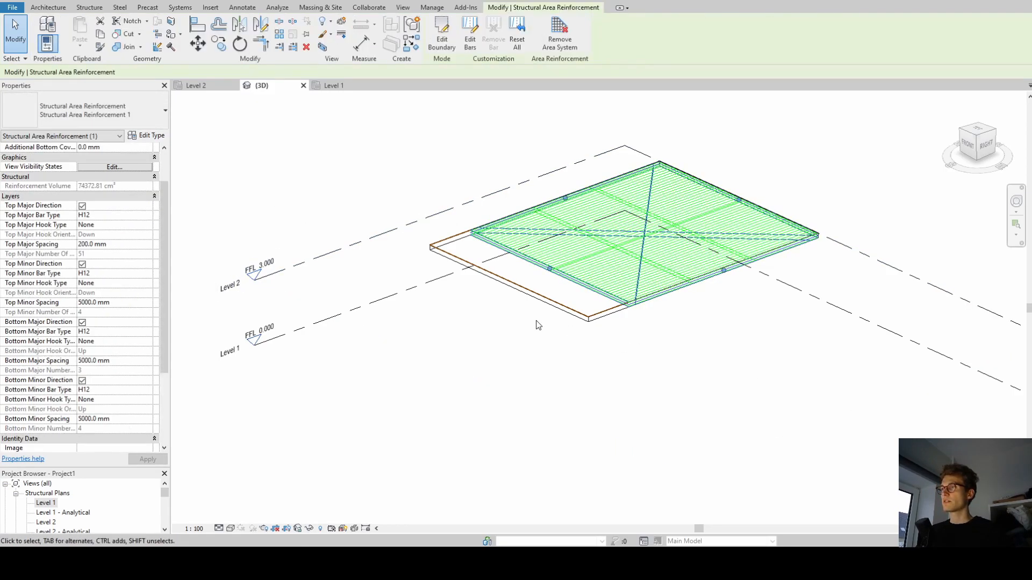
pyautogui.moveTo(347, 151)
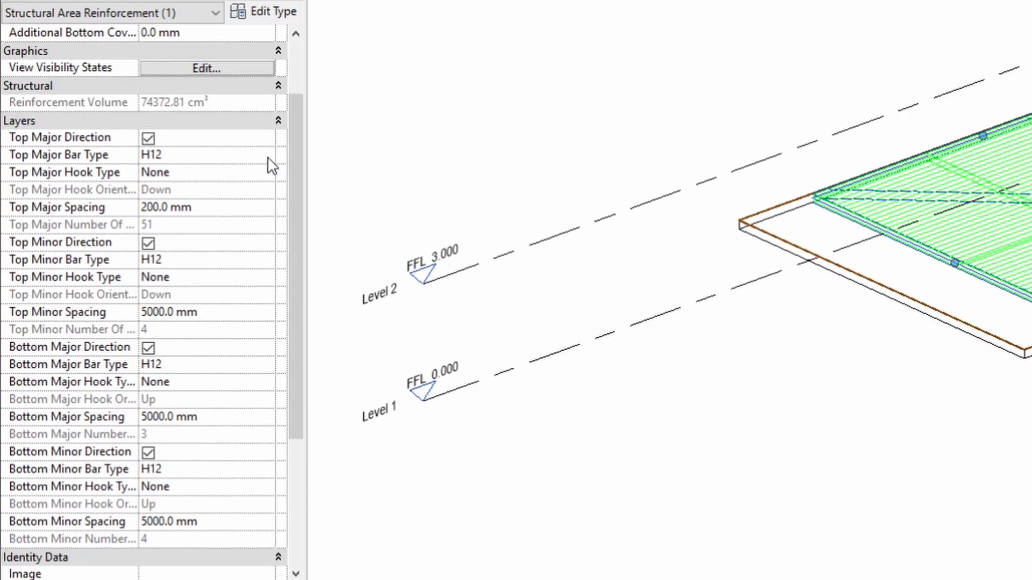
pyautogui.click(266, 154)
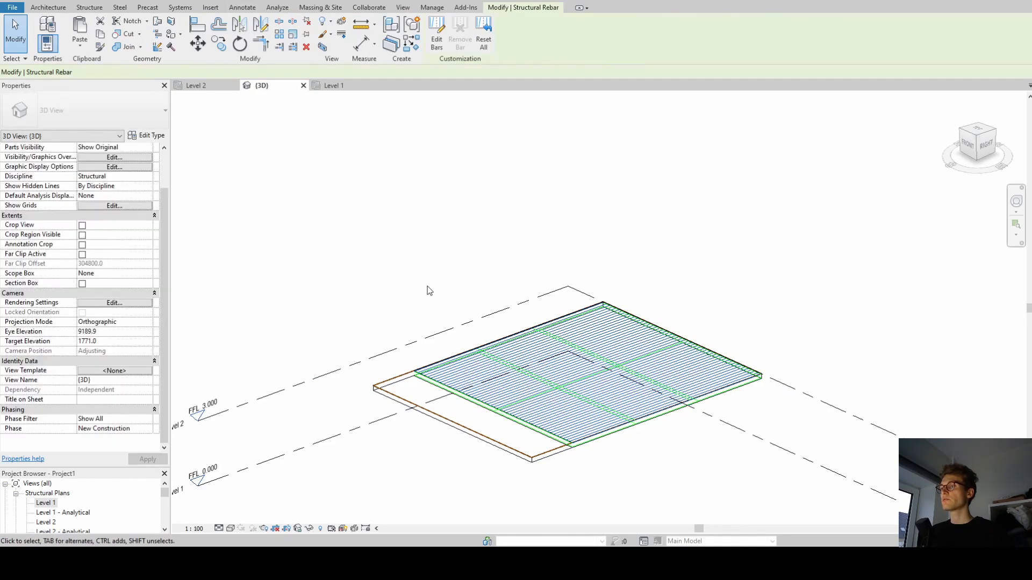
pyautogui.click(89, 8)
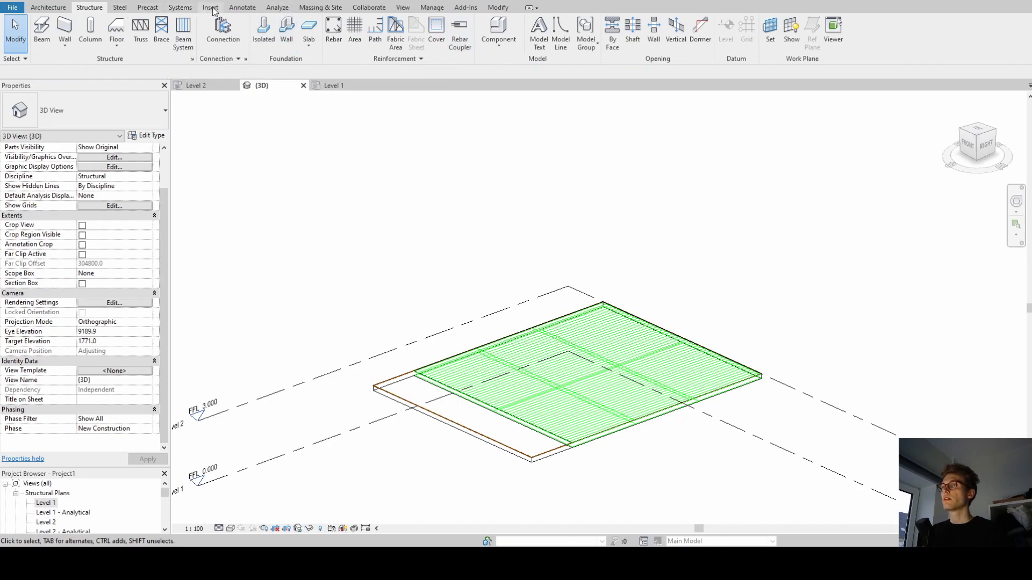
pyautogui.click(209, 8)
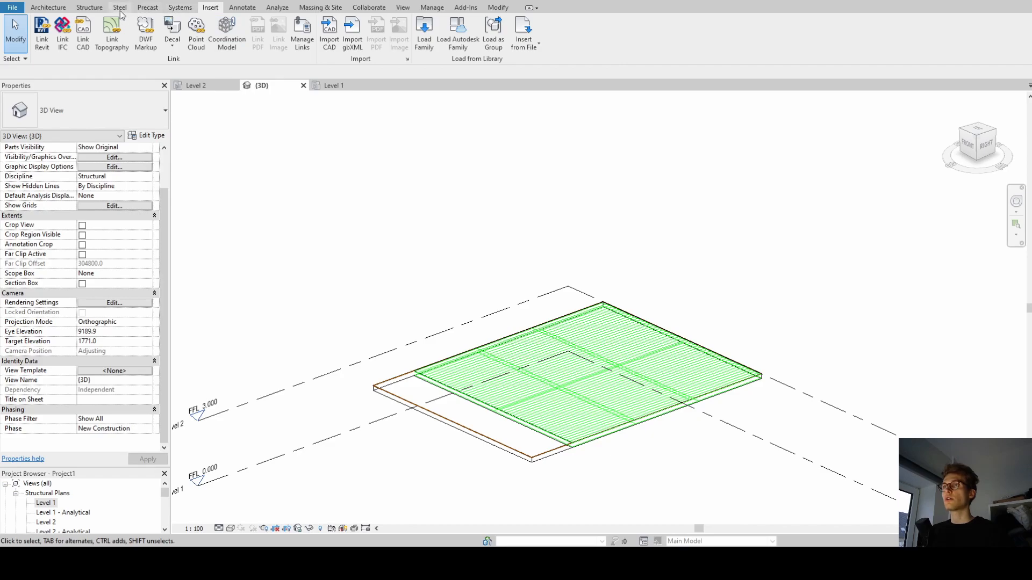
pyautogui.moveTo(424, 33)
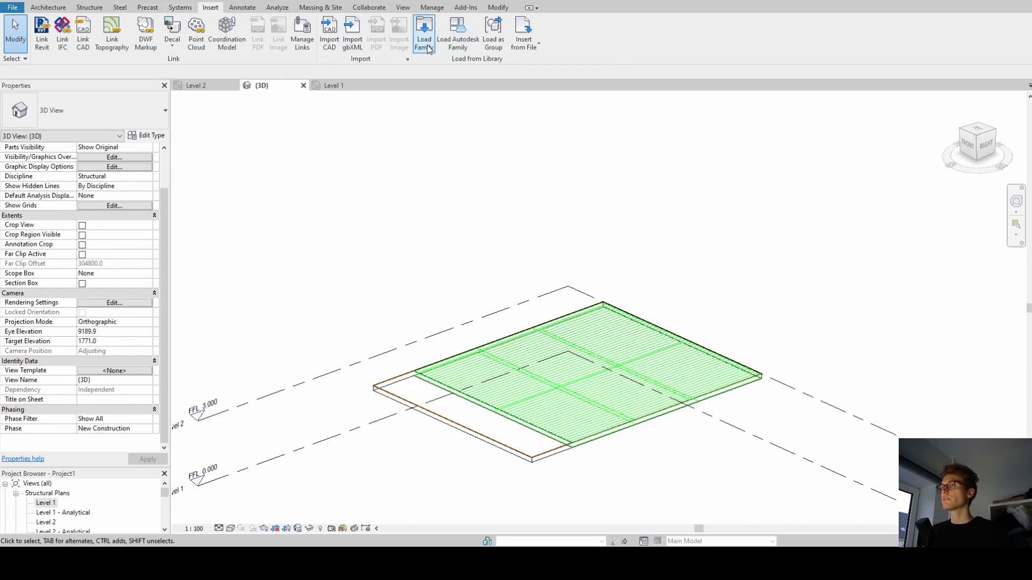
pyautogui.moveTo(423, 34)
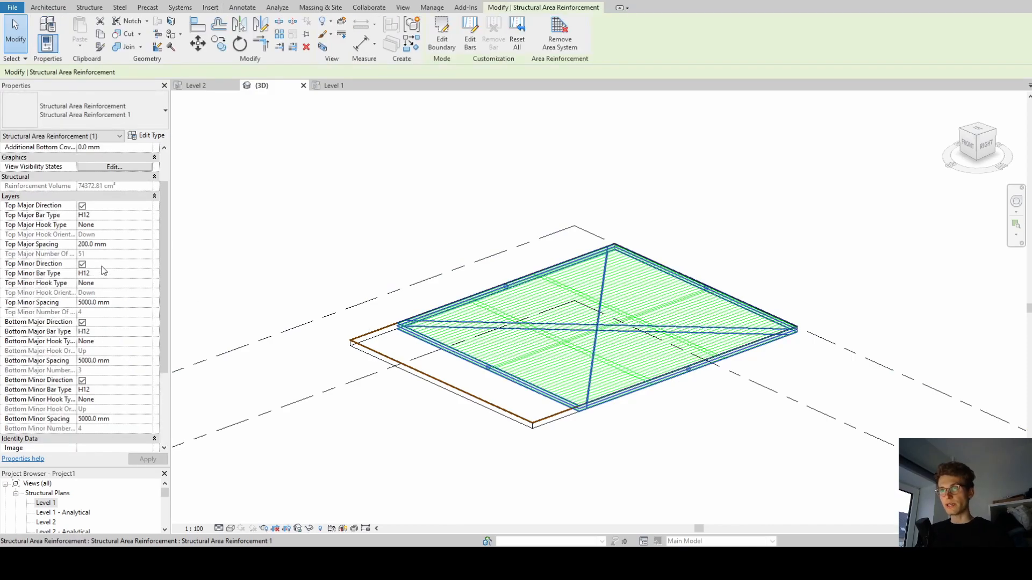
pyautogui.moveTo(127, 230)
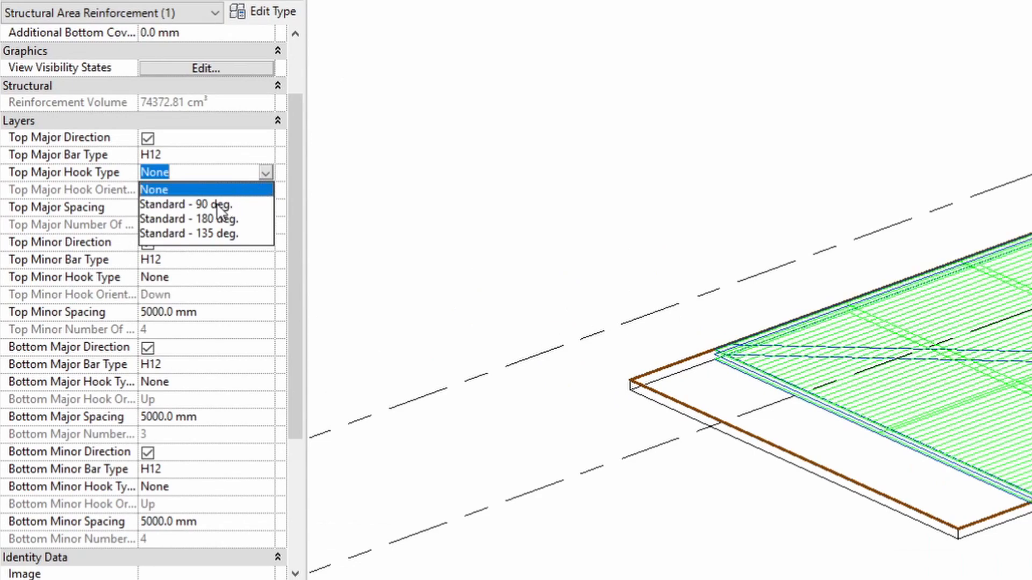
# Set Top Major Hook to Standard - 90 deg. and Bottom Major Hook to Standard - 180 deg
pyautogui.click(183, 204)
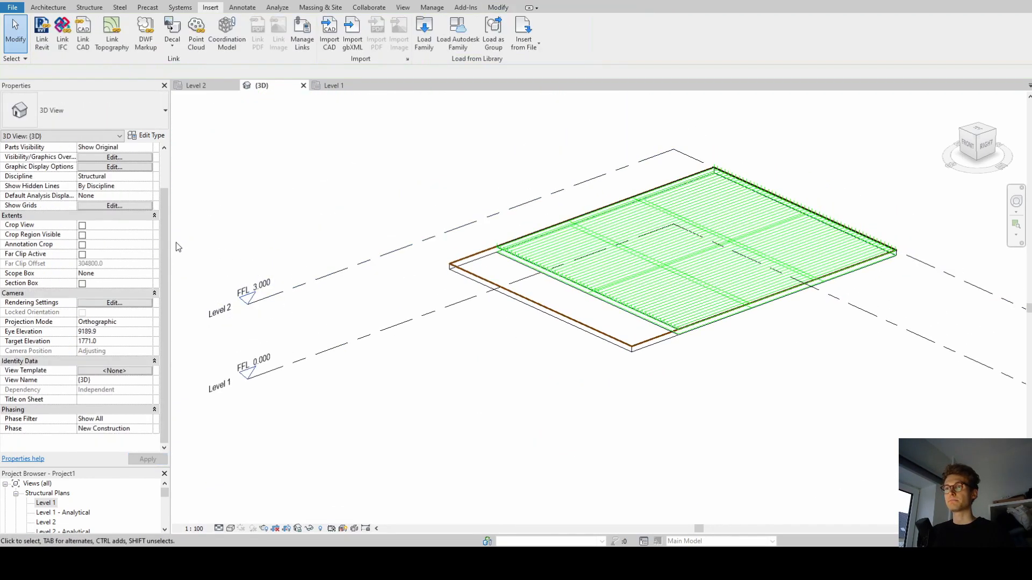
pyautogui.click(658, 253)
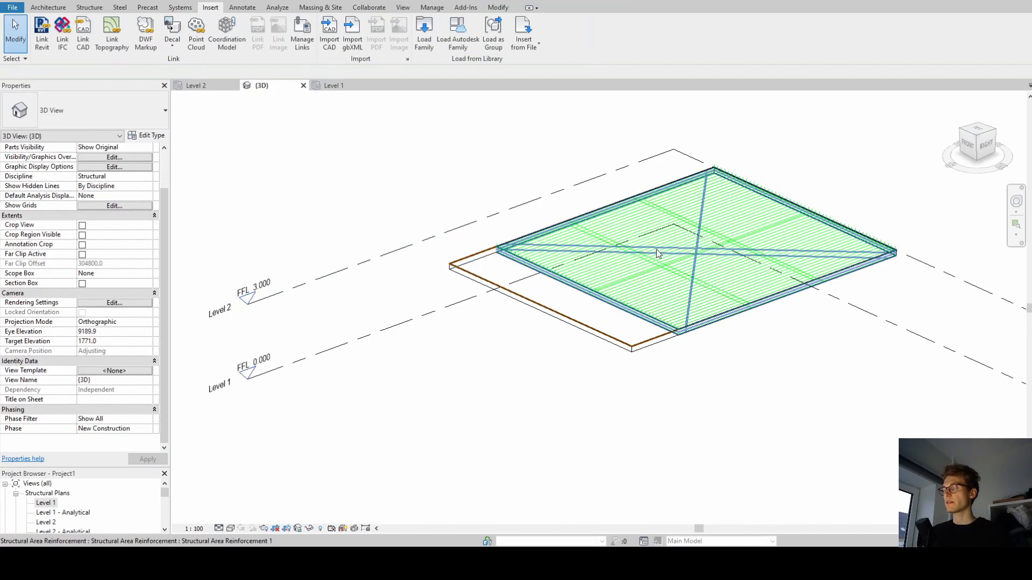
pyautogui.click(655, 254)
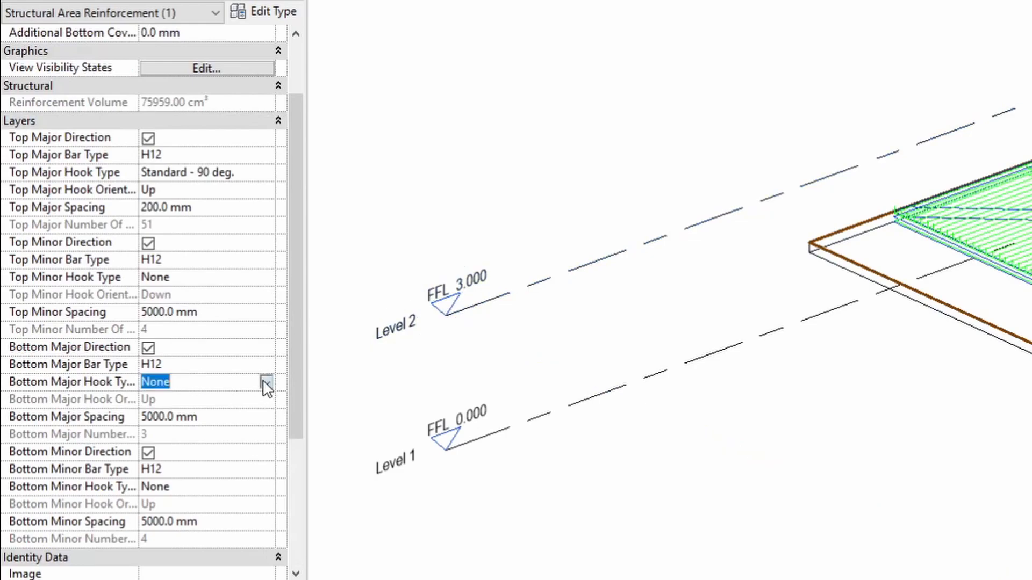
pyautogui.click(266, 382)
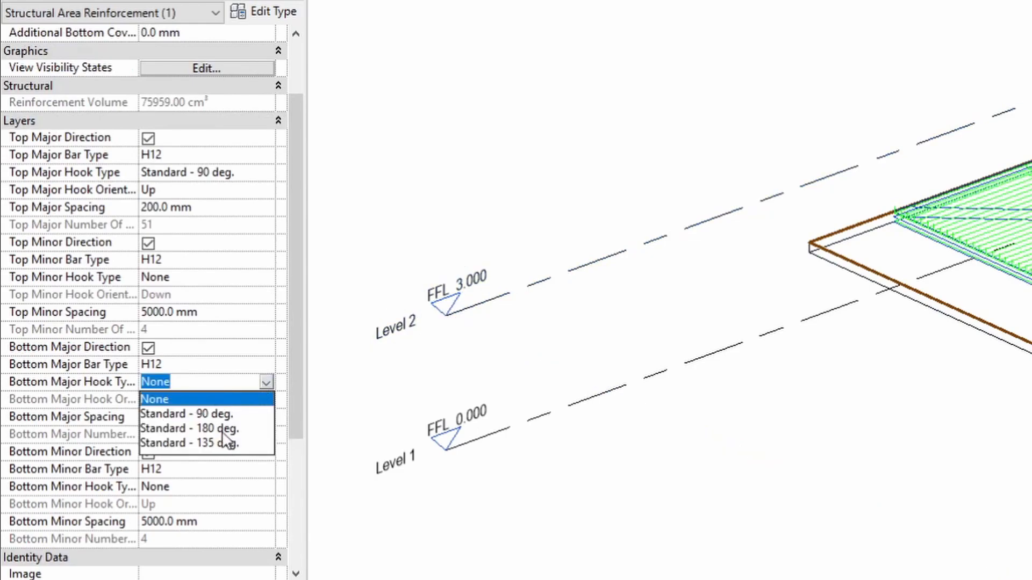
pyautogui.click(187, 428)
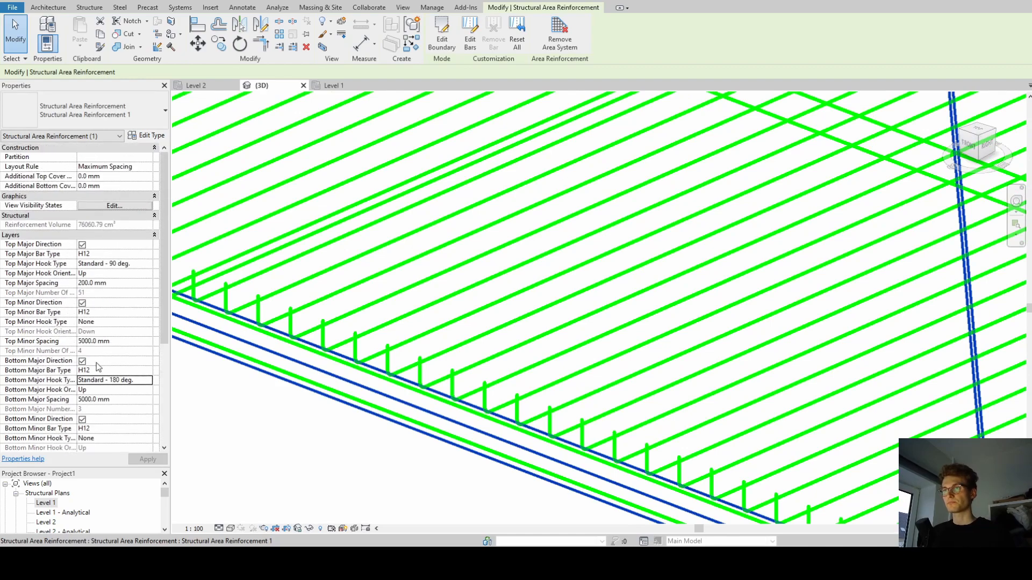
pyautogui.scroll(-3)
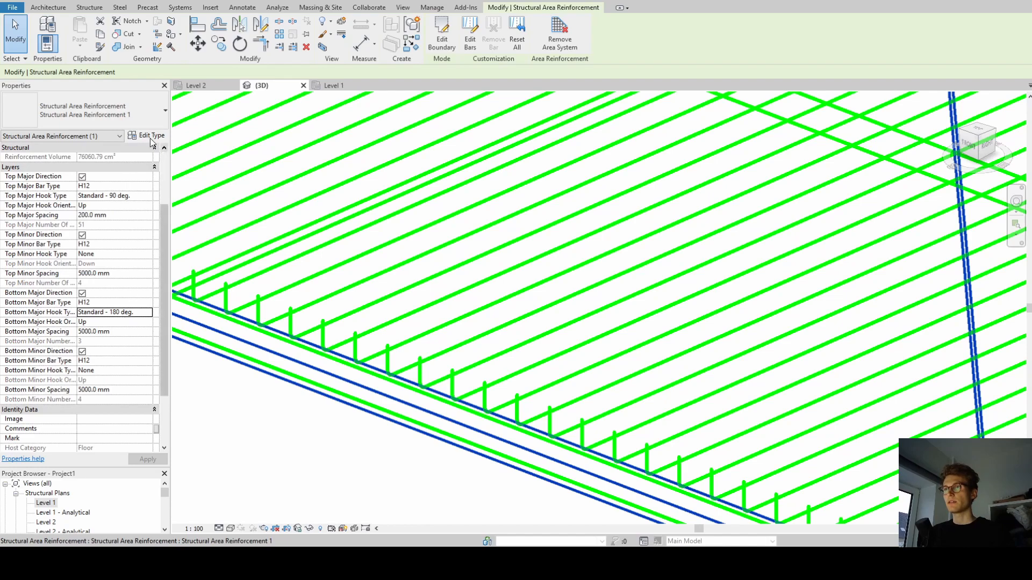
pyautogui.click(150, 135)
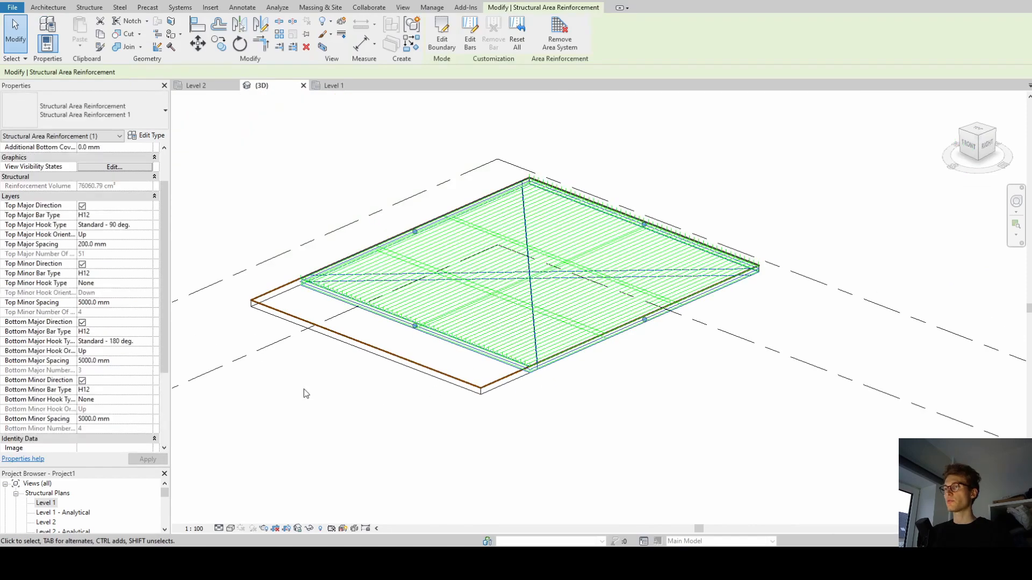
pyautogui.moveTo(121, 397)
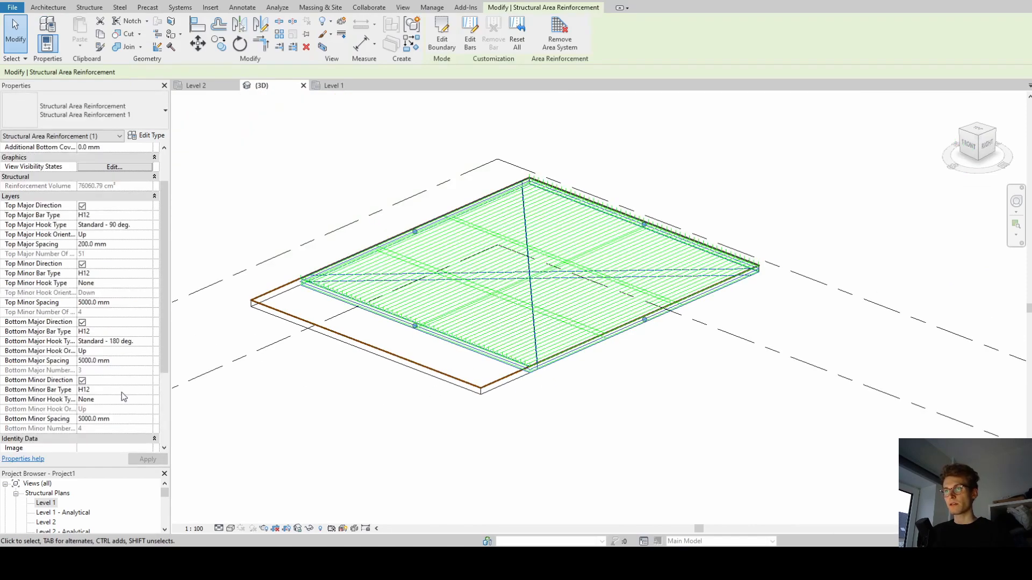
pyautogui.moveTo(113, 427)
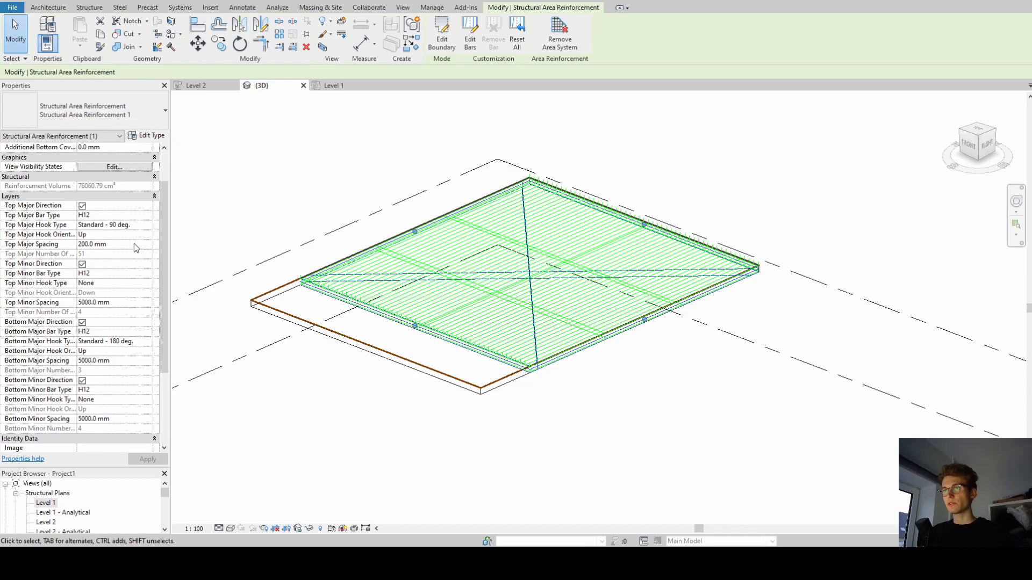
pyautogui.moveTo(150, 244)
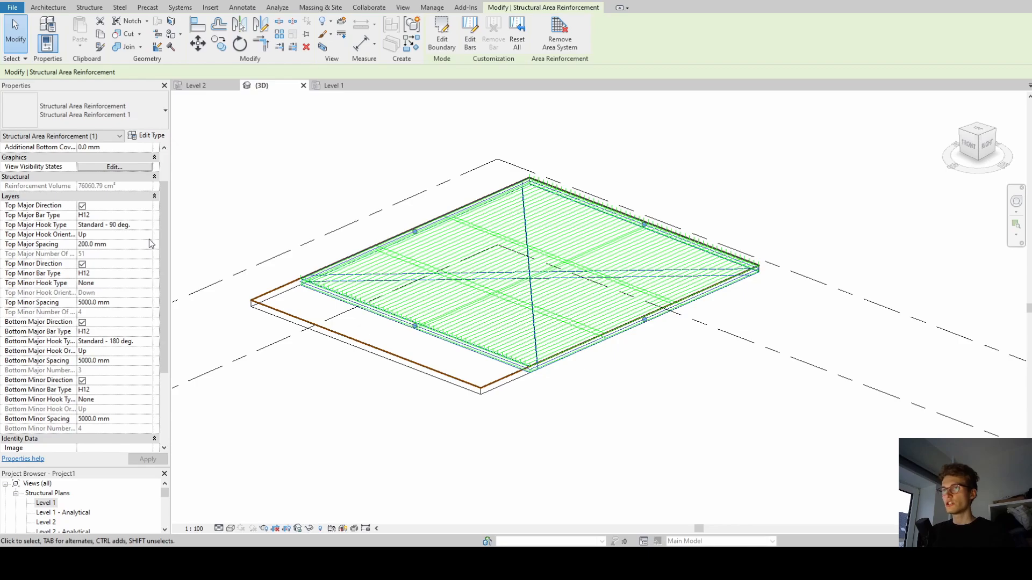
pyautogui.click(112, 234)
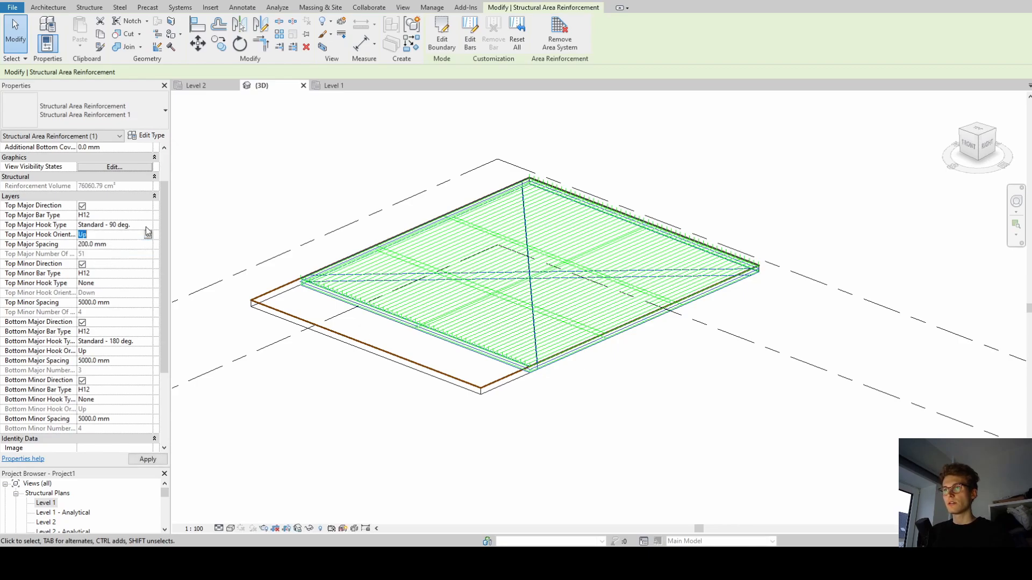
pyautogui.click(104, 225)
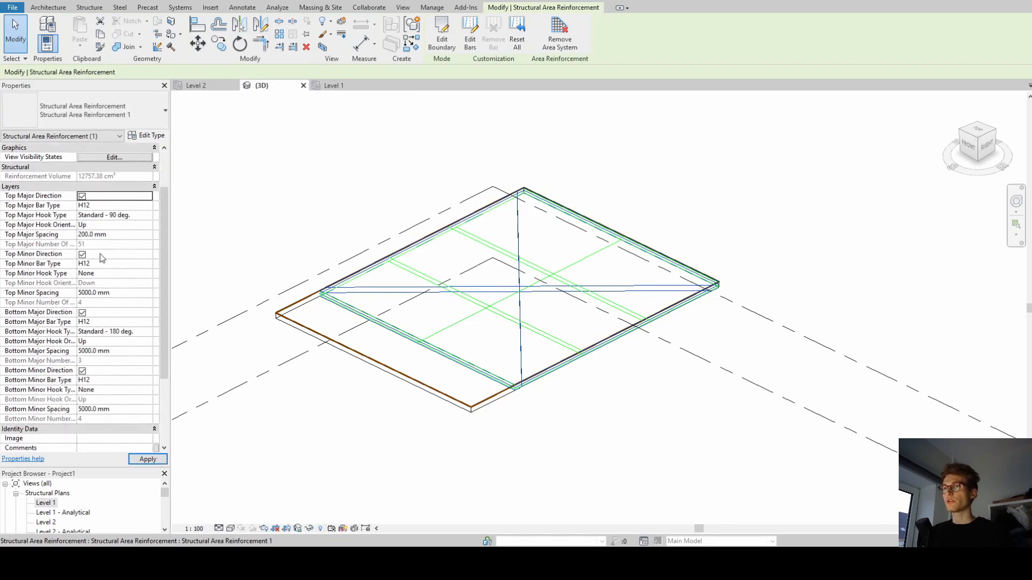
pyautogui.click(81, 254)
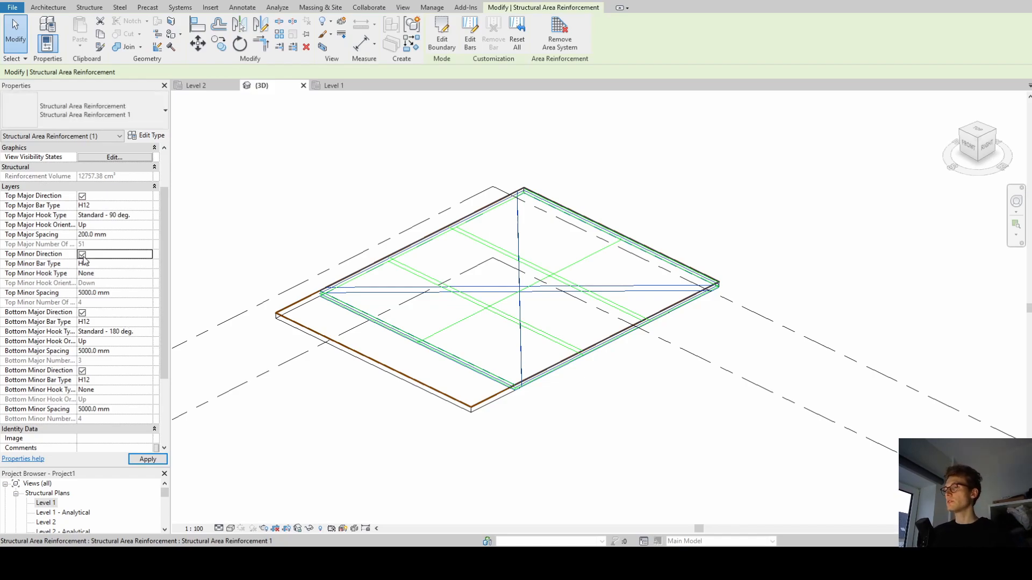
pyautogui.click(83, 253)
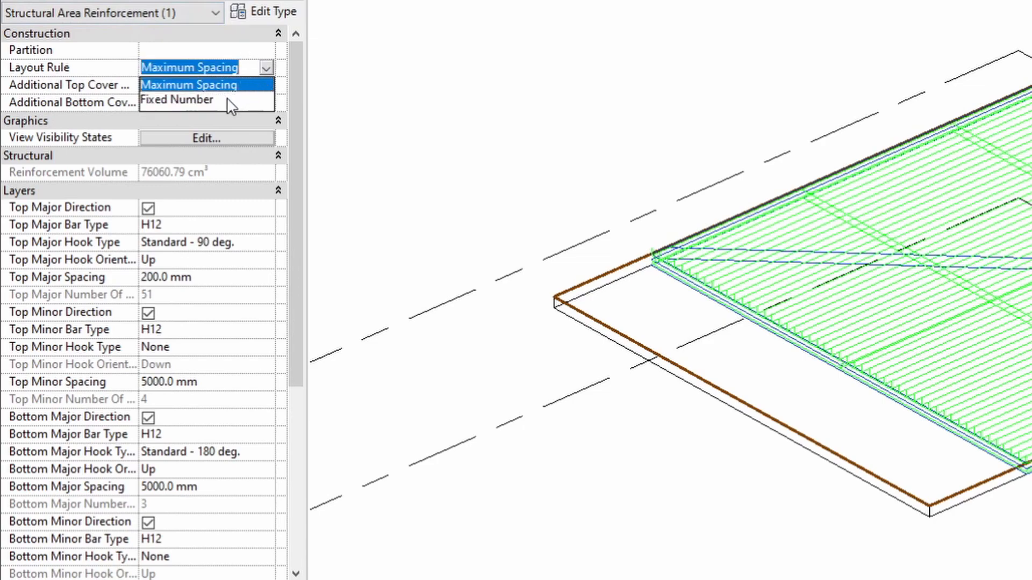
# Set Layout Rule to Fixed Number with 80 top major and 50 top minor bars
pyautogui.click(176, 99)
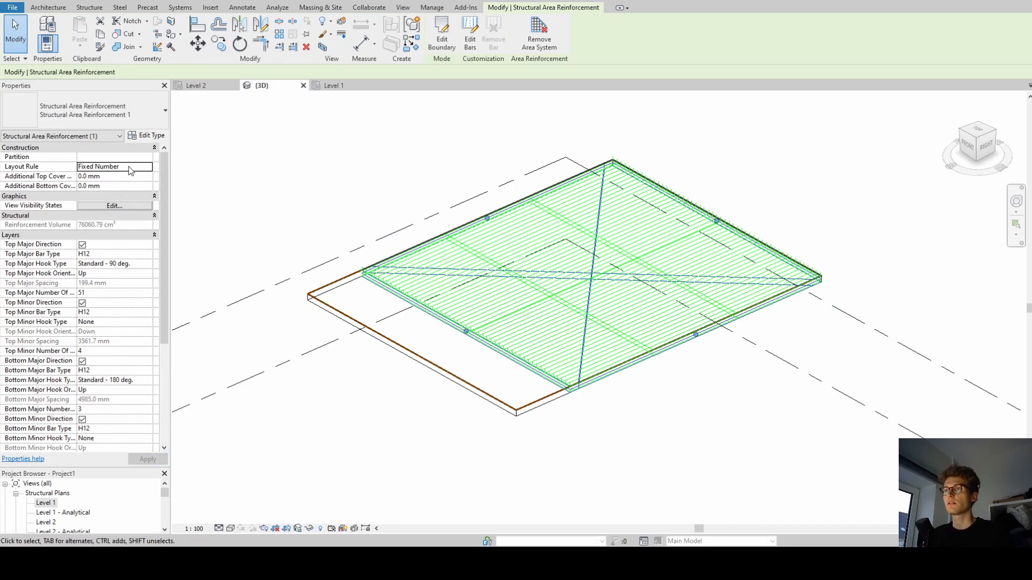
pyautogui.moveTo(125, 295)
pyautogui.write('80')
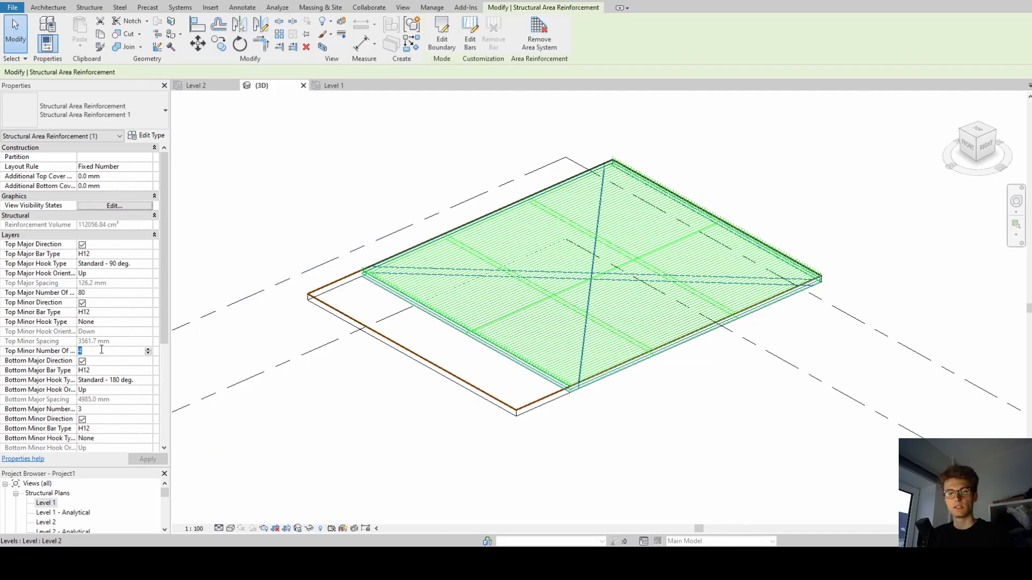
pyautogui.write('50')
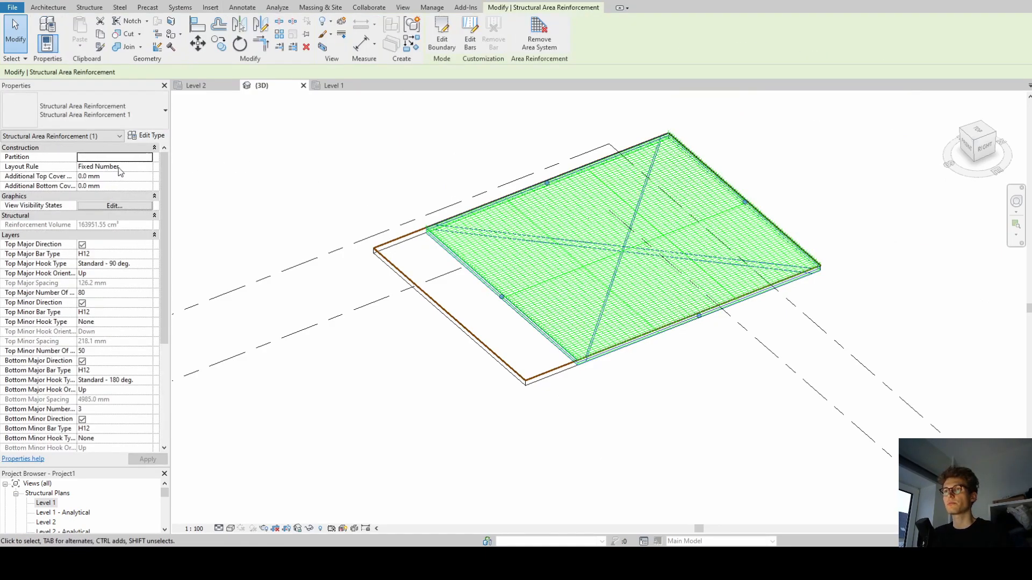
pyautogui.click(115, 175)
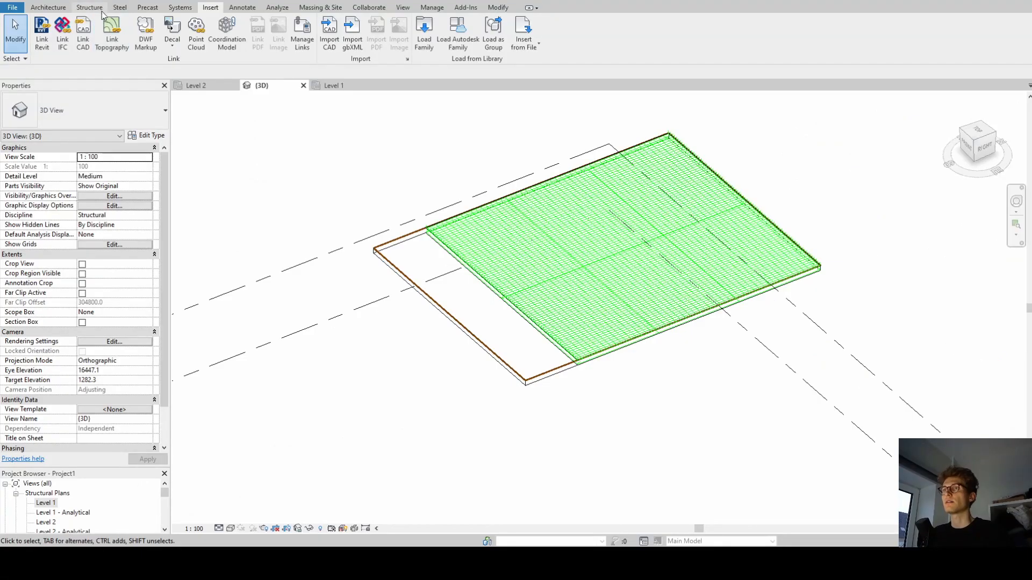
# From the Structure tab, start the Rebar Cover tool on the slab, then cancel it
pyautogui.click(89, 8)
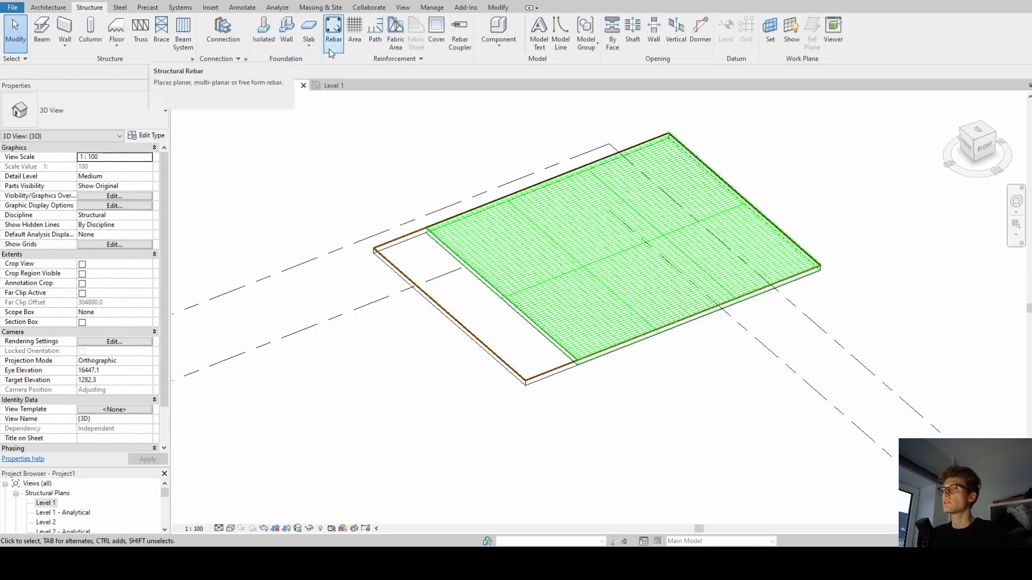
pyautogui.moveTo(436, 30)
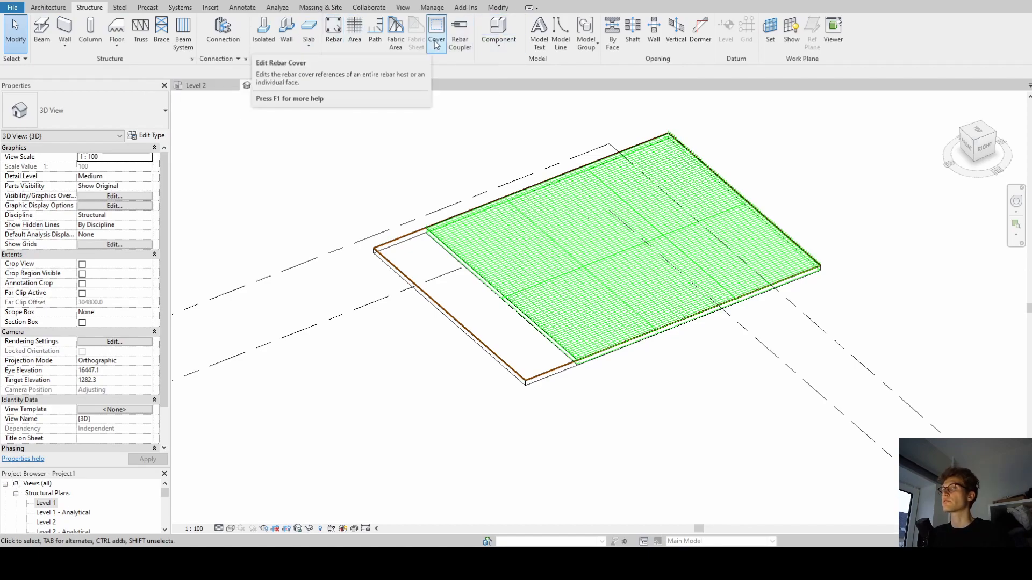
pyautogui.click(435, 34)
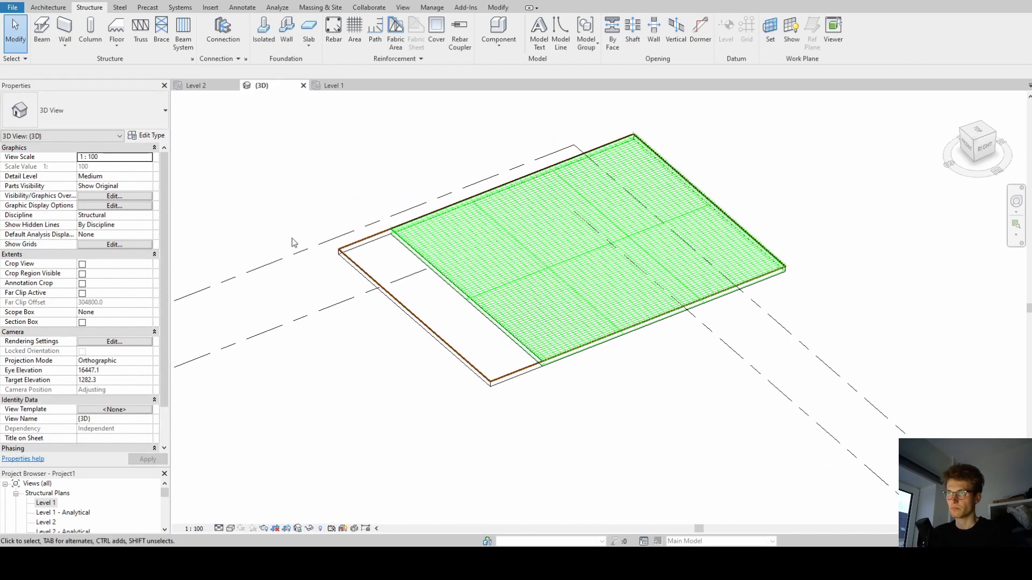
pyautogui.click(464, 235)
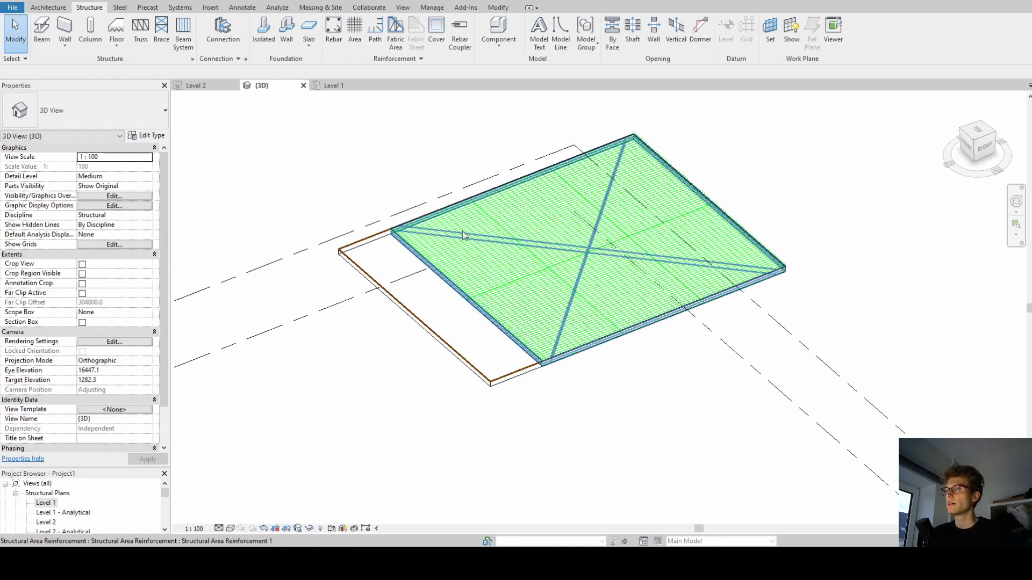
# Select the slab's area reinforcement and set its Additional Top Cover to 50.0 mm
pyautogui.click(464, 235)
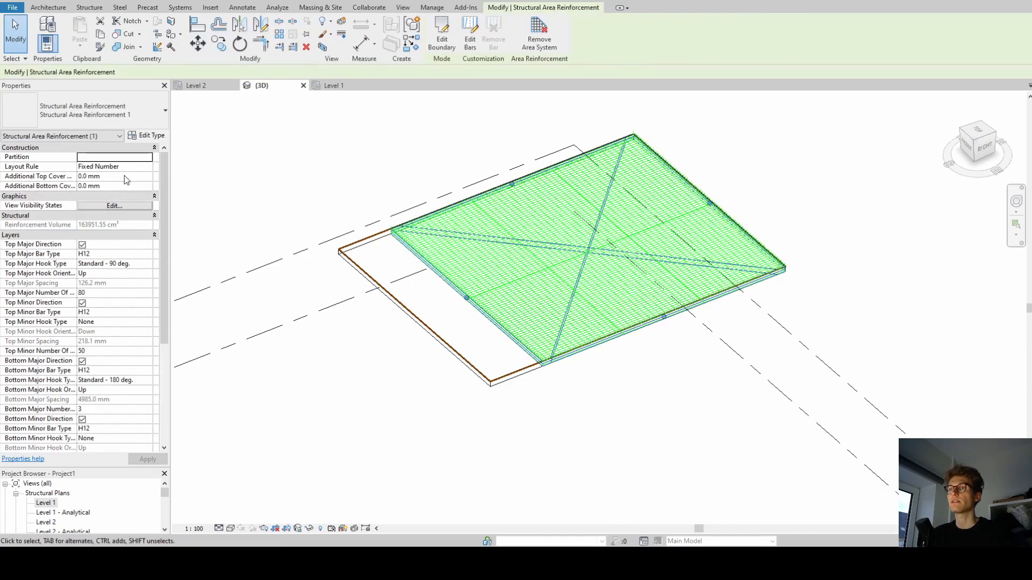
pyautogui.click(115, 177)
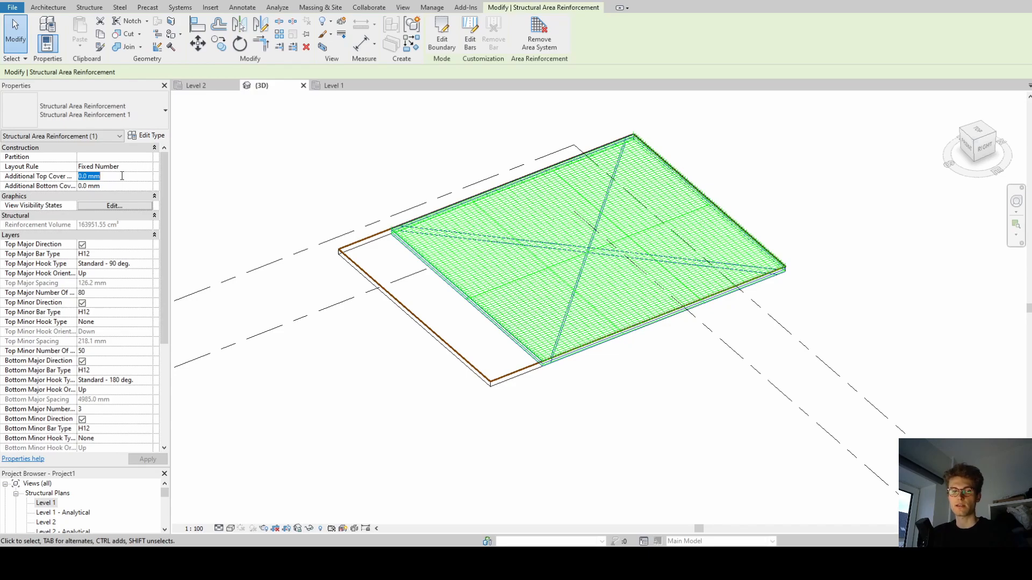
pyautogui.write('10mm')
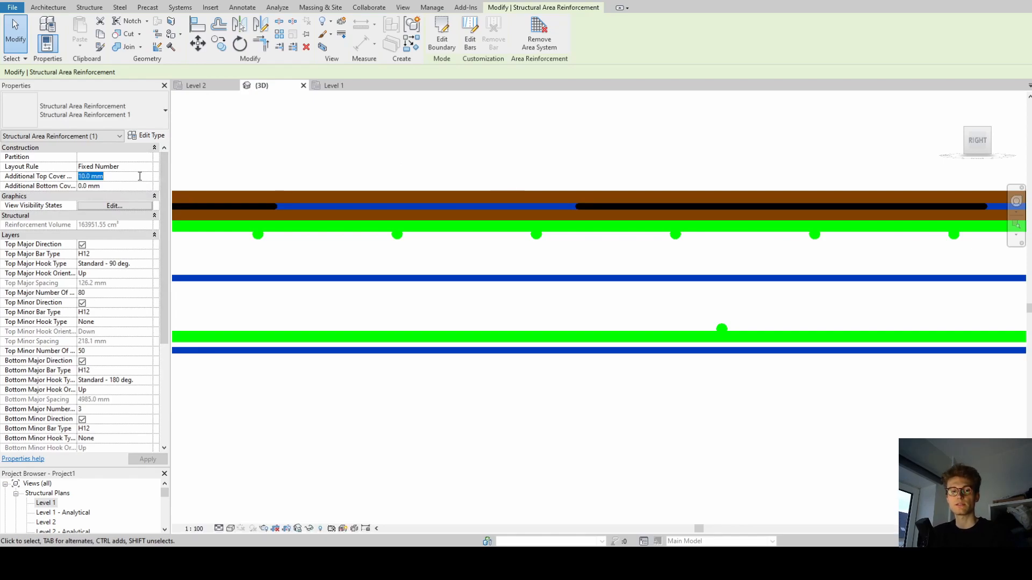
pyautogui.write('50.0 mm')
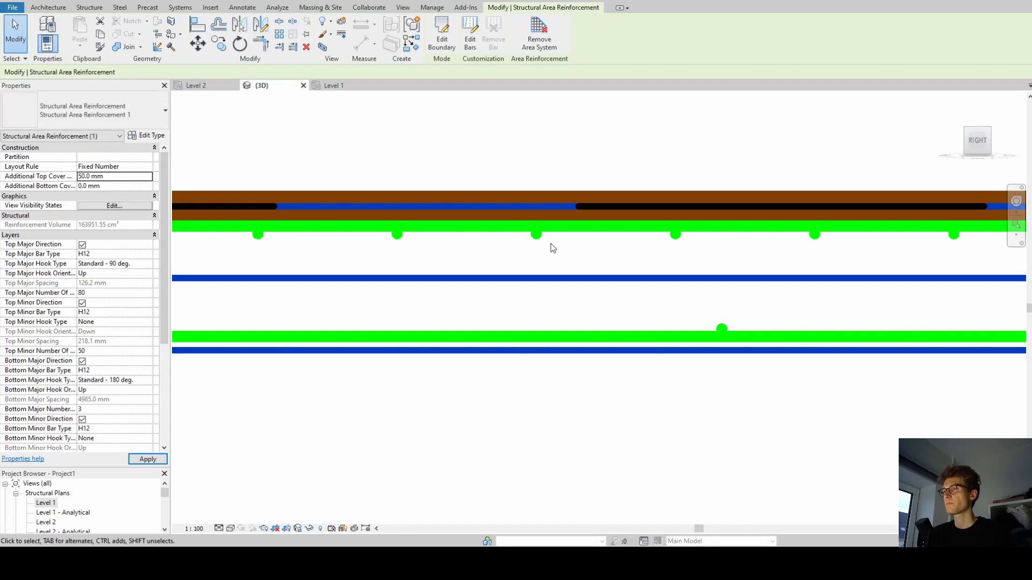